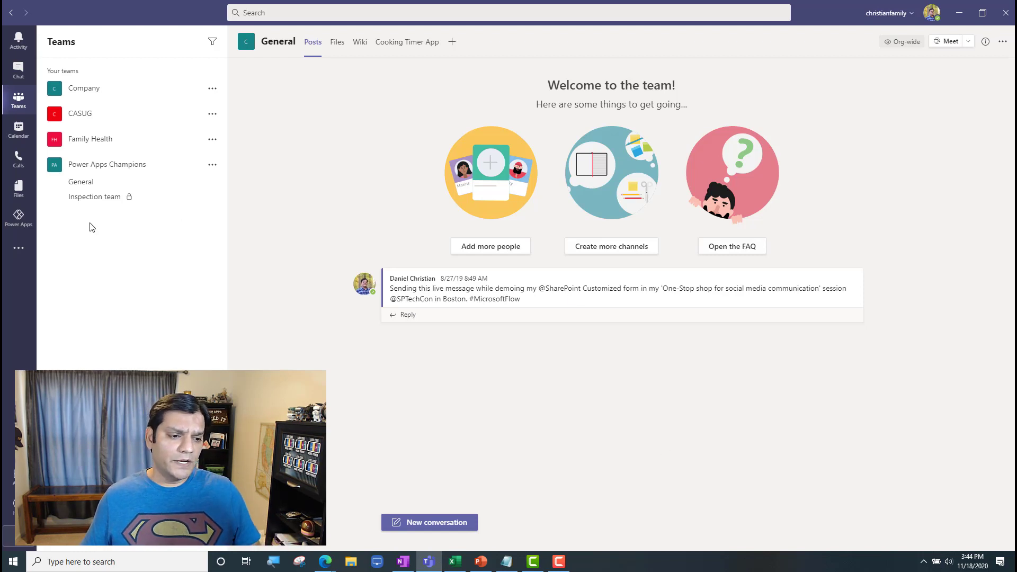
Show every item built by the Power Apps Champions team under Build in the Teams Power Apps app
{"action": "left_click", "coordinate": [18, 218]}
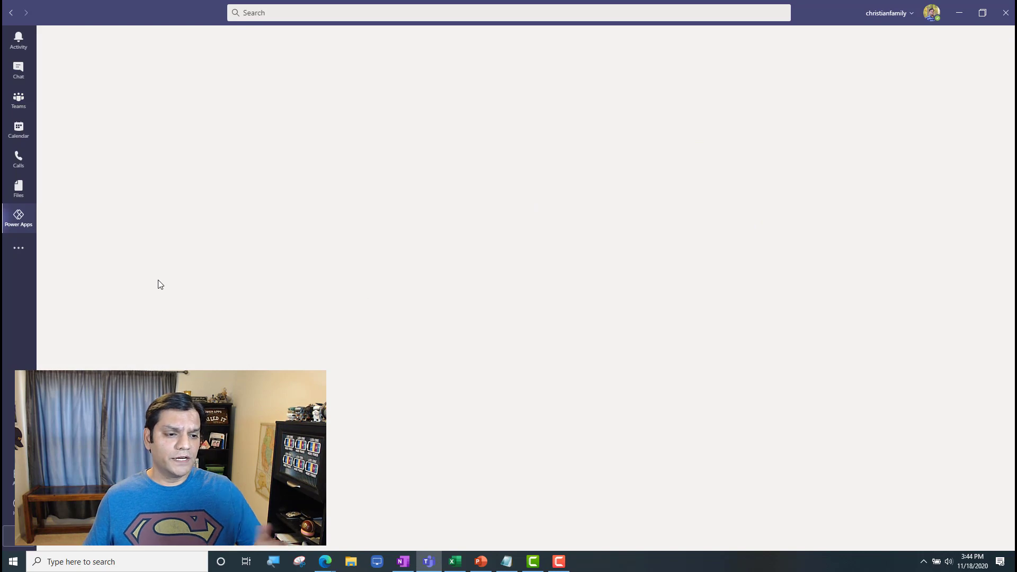
{"action": "left_click", "coordinate": [18, 218]}
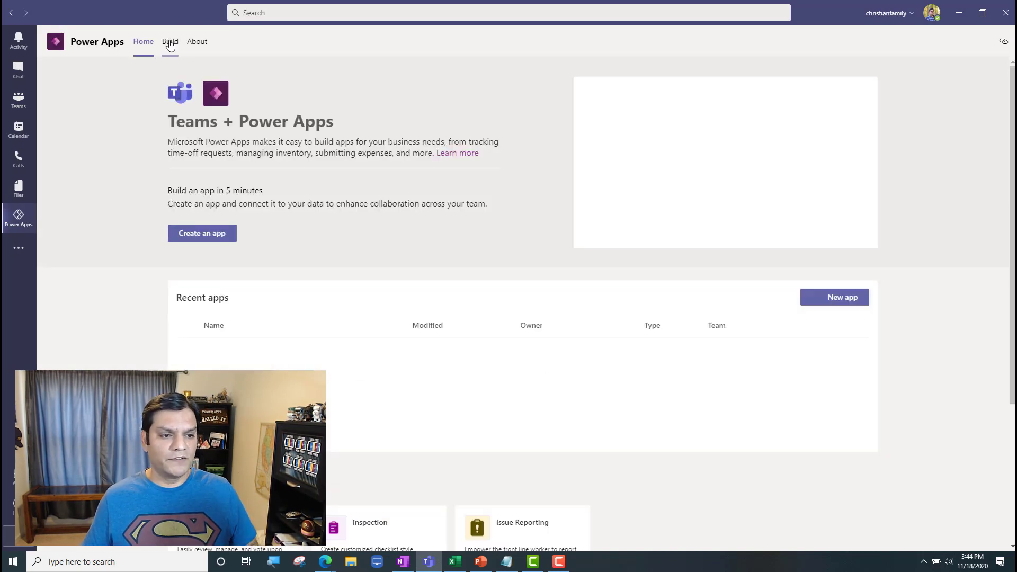
{"action": "left_click", "coordinate": [169, 42]}
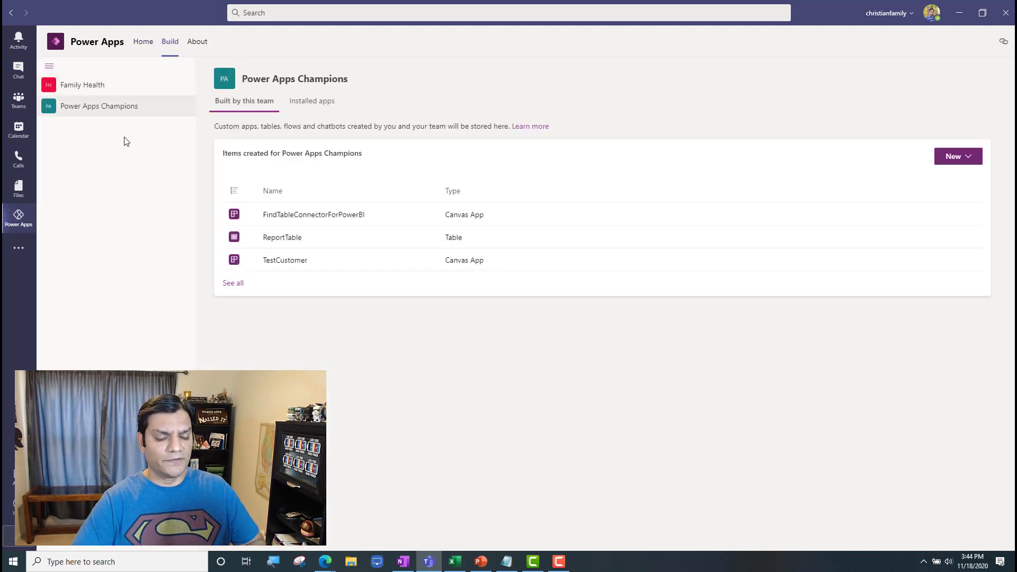
{"action": "mouse_move", "coordinate": [99, 106]}
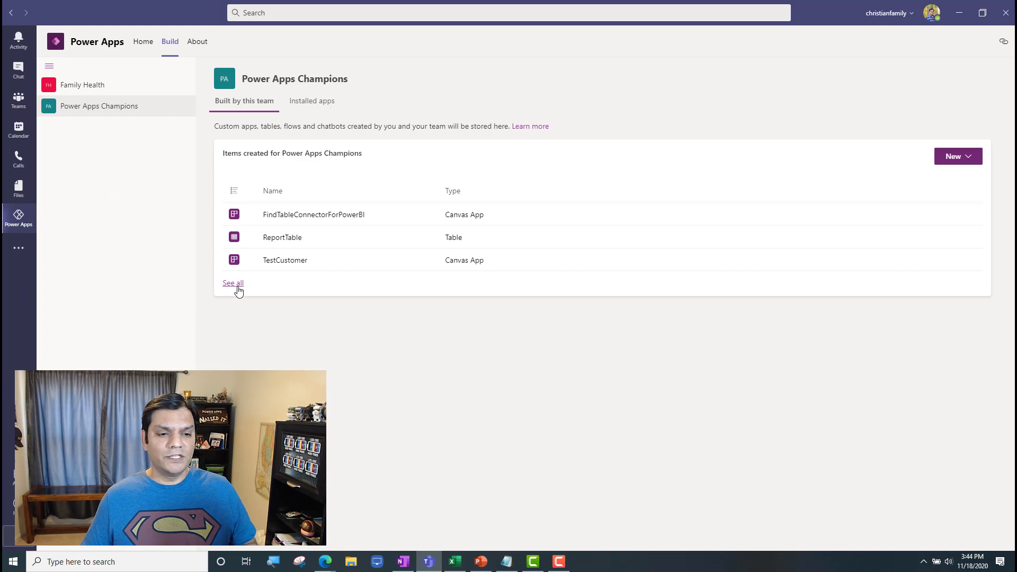
{"action": "left_click", "coordinate": [232, 282]}
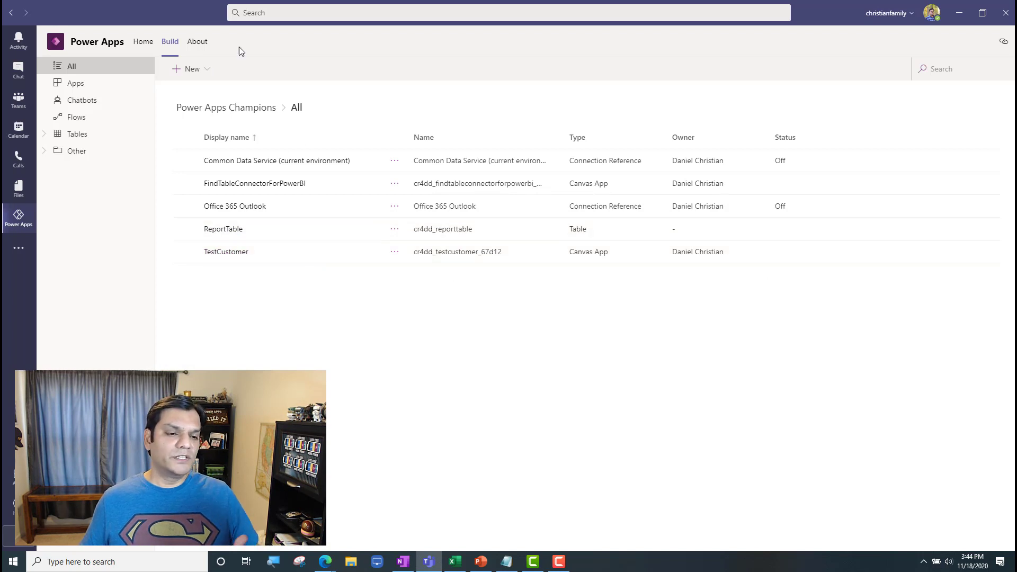
Create a new table with display name Live Demo and open its columns list
{"action": "left_click", "coordinate": [188, 69]}
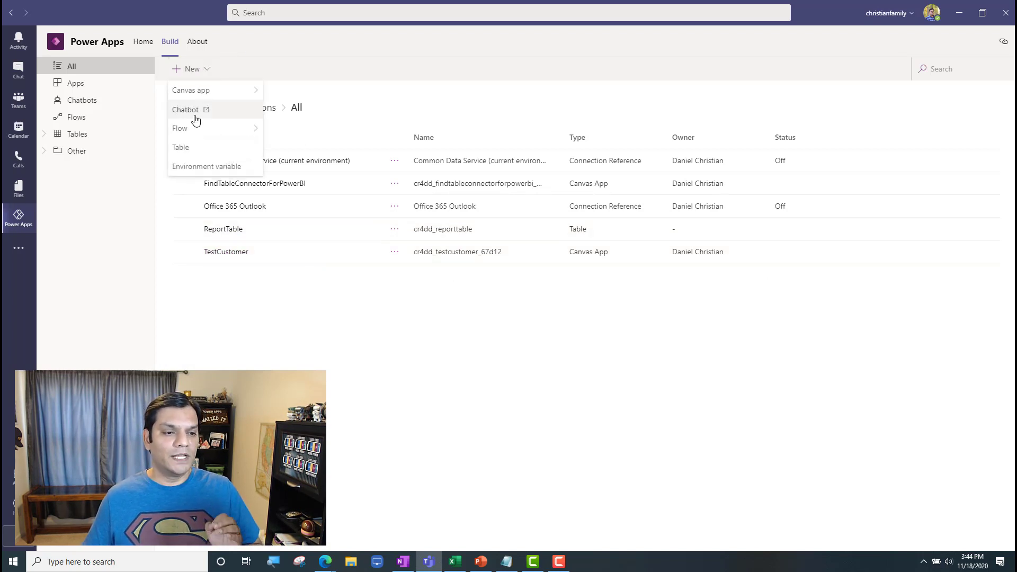
{"action": "left_click", "coordinate": [181, 147]}
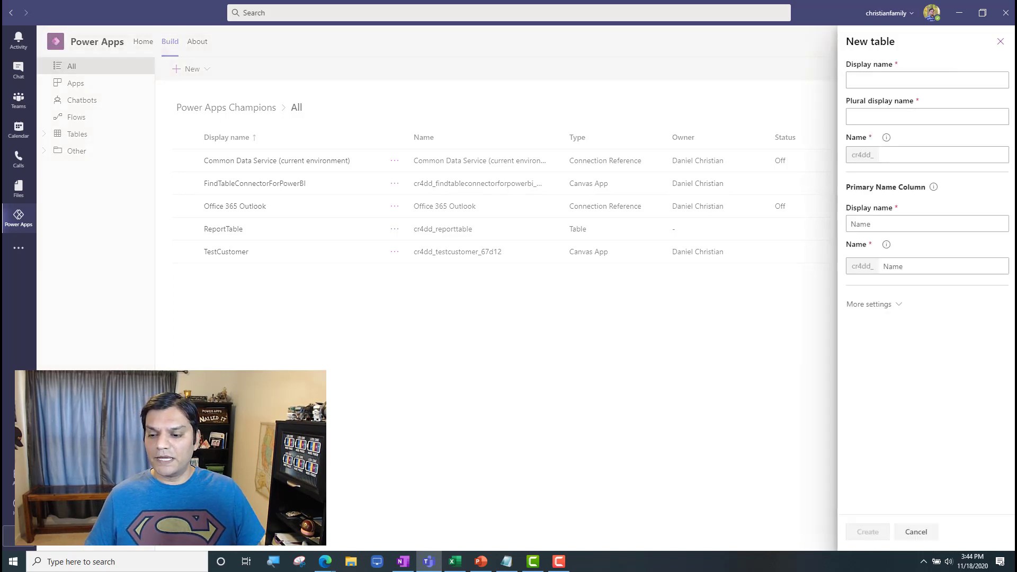
{"action": "left_click", "coordinate": [926, 79]}
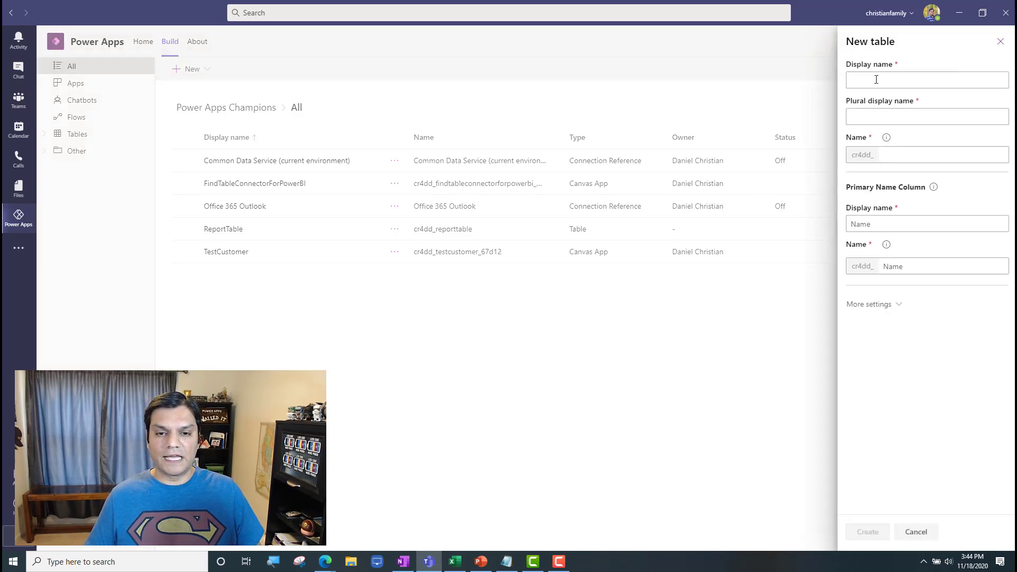
{"action": "type", "text": "Live Demo"}
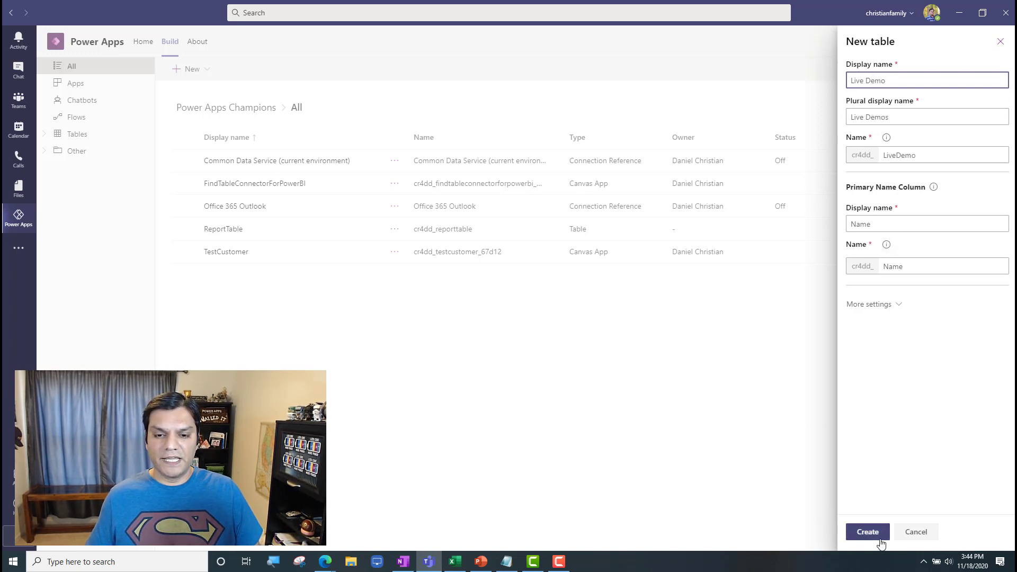
{"action": "left_click", "coordinate": [868, 531]}
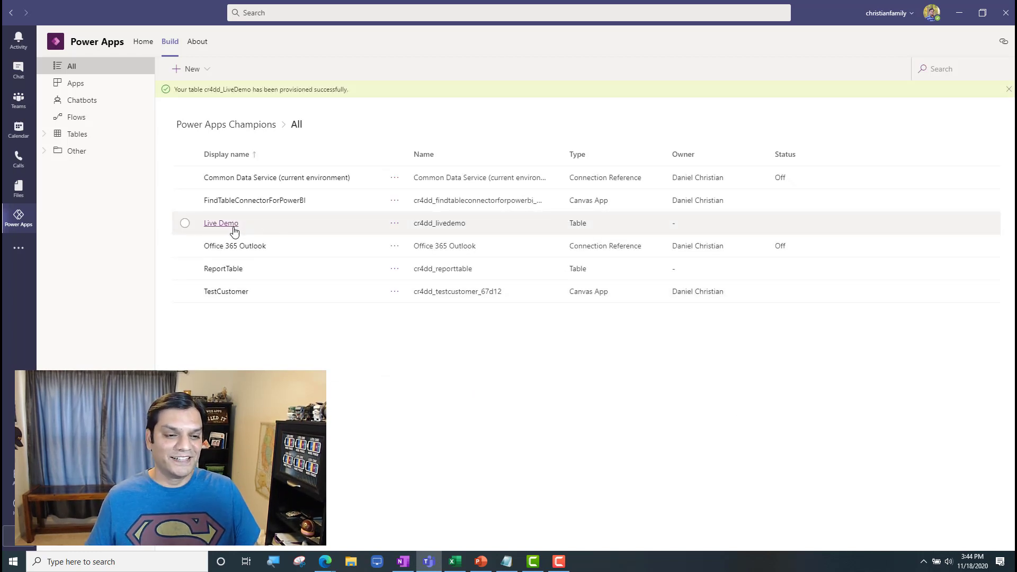
{"action": "left_click", "coordinate": [221, 223]}
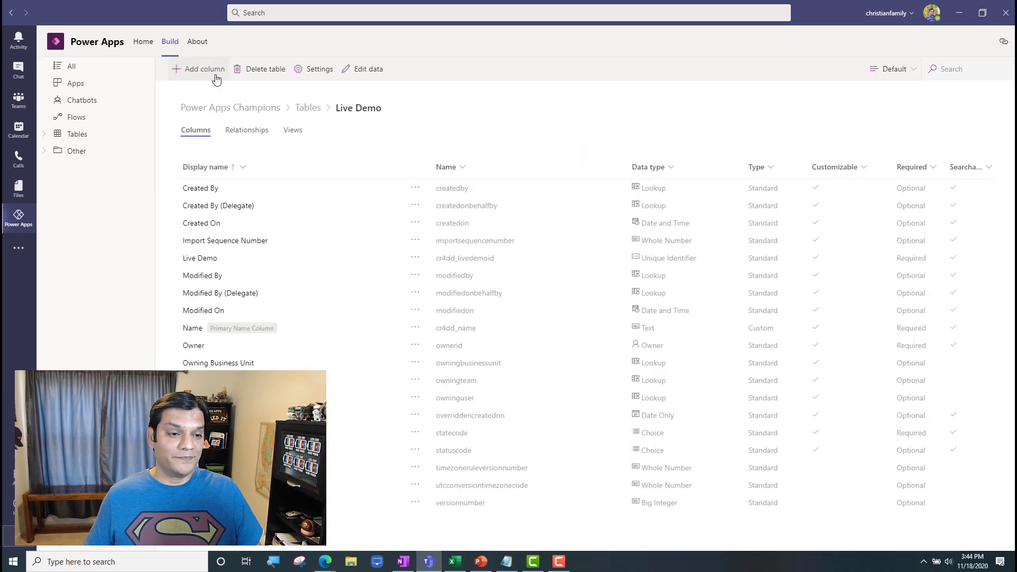
Add text columns Department and Type to the Live Demo table and save it
{"action": "left_click", "coordinate": [198, 69]}
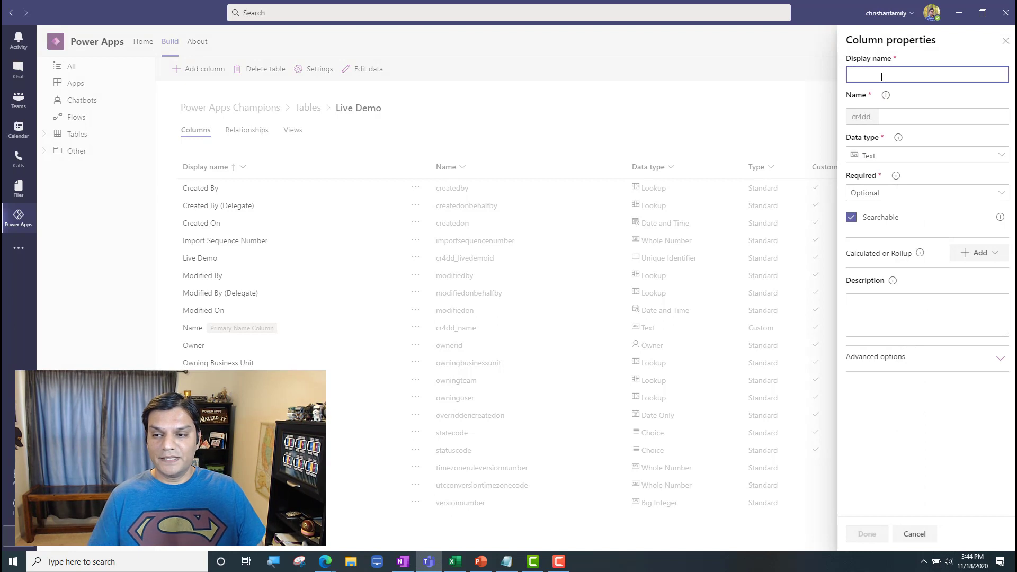
{"action": "type", "text": "Department"}
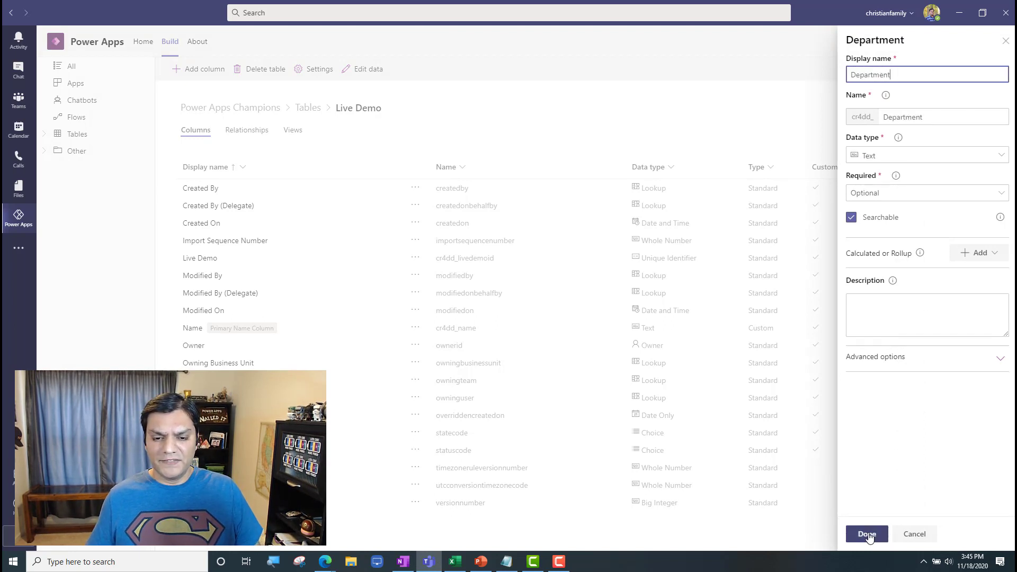
{"action": "left_click", "coordinate": [867, 534]}
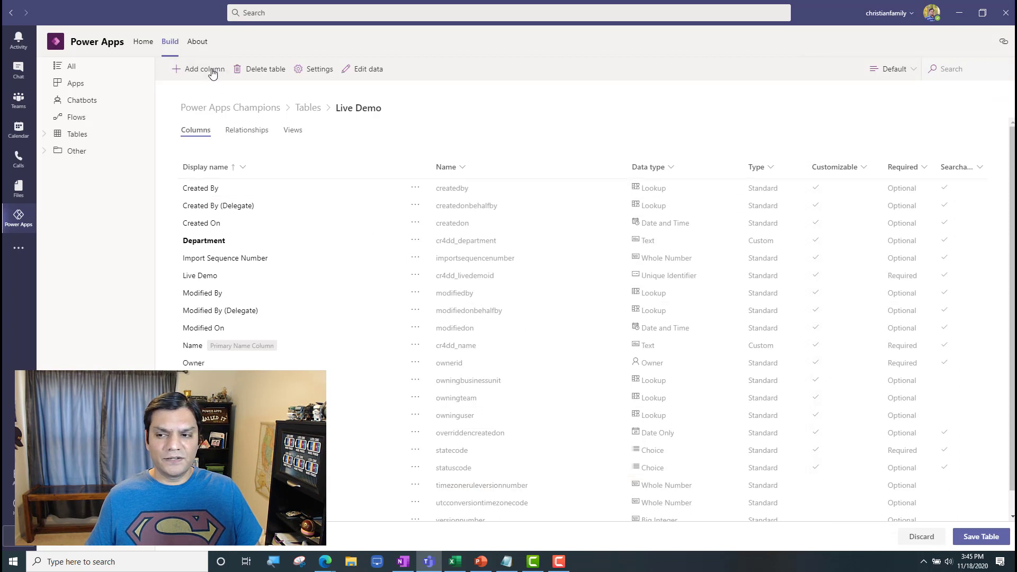
{"action": "left_click", "coordinate": [198, 68]}
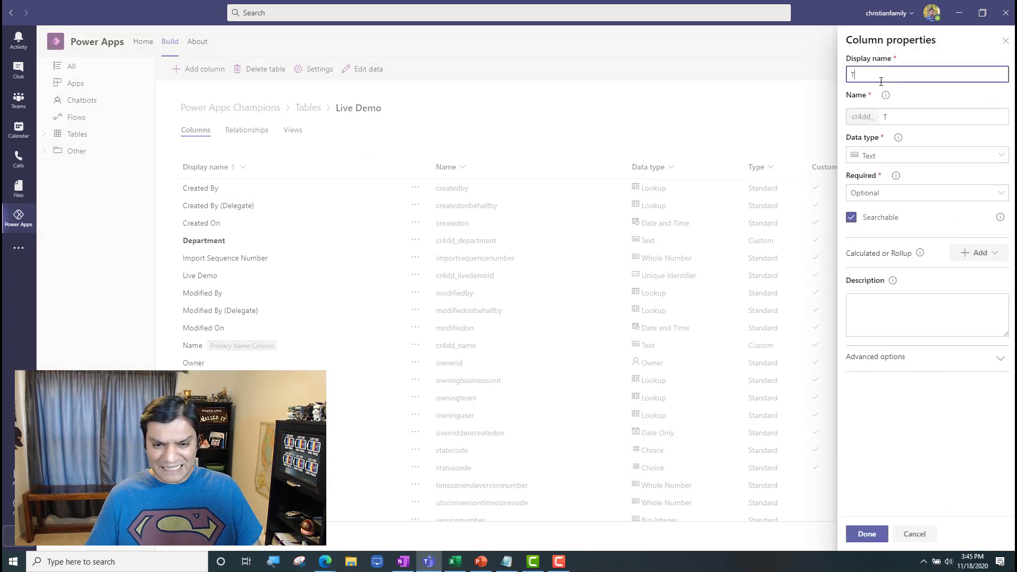
{"action": "type", "text": "ype"}
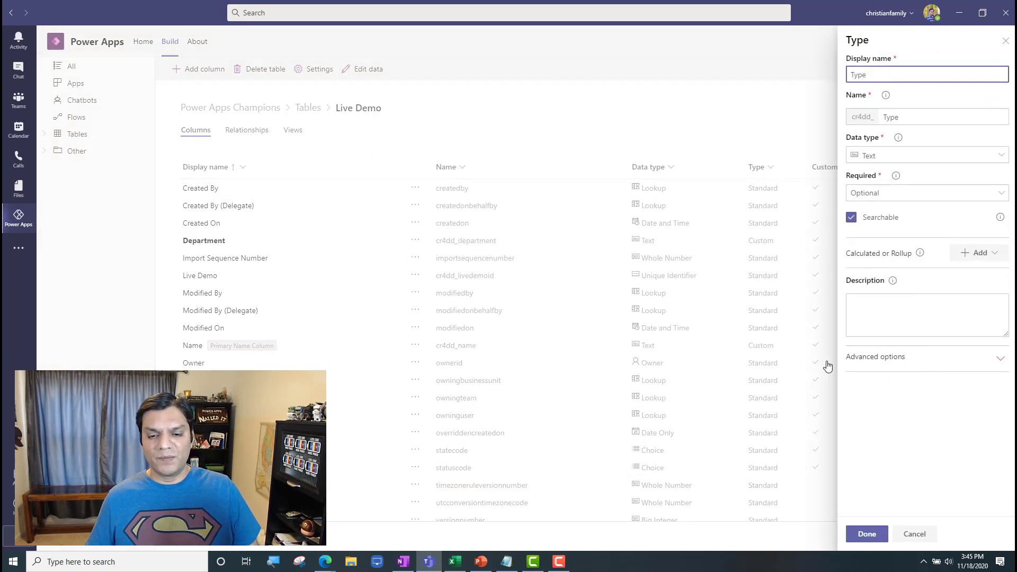
{"action": "left_click", "coordinate": [866, 533]}
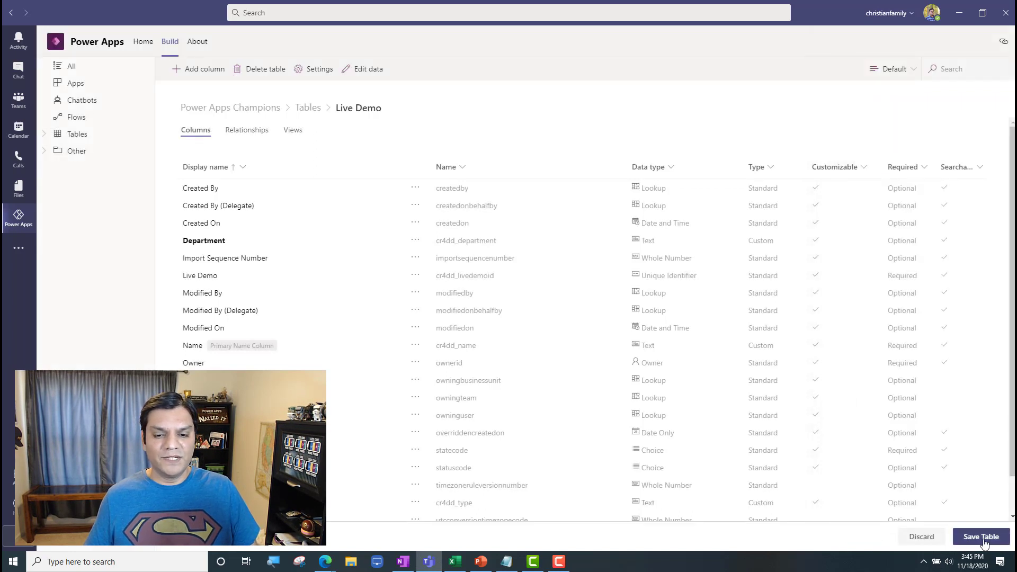
{"action": "left_click", "coordinate": [979, 535]}
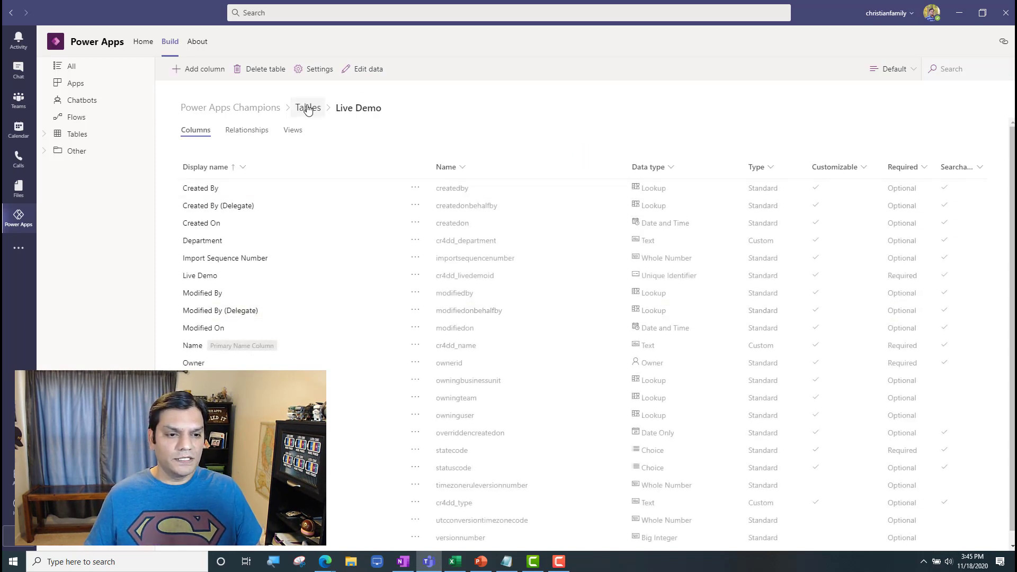
Reopen the Live Demo table from the Tables list and switch to editing its data
{"action": "left_click", "coordinate": [308, 108]}
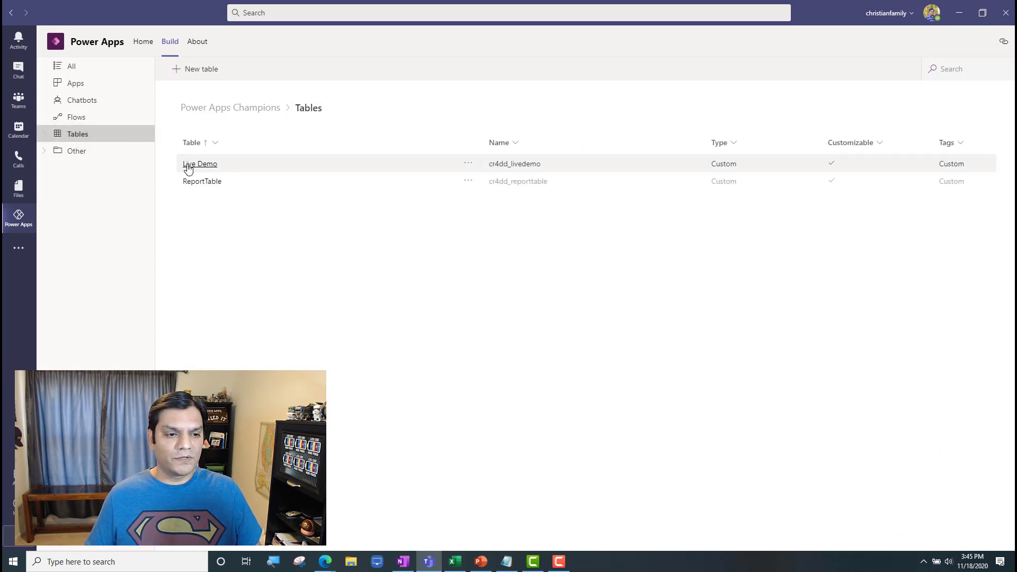
{"action": "mouse_move", "coordinate": [200, 163]}
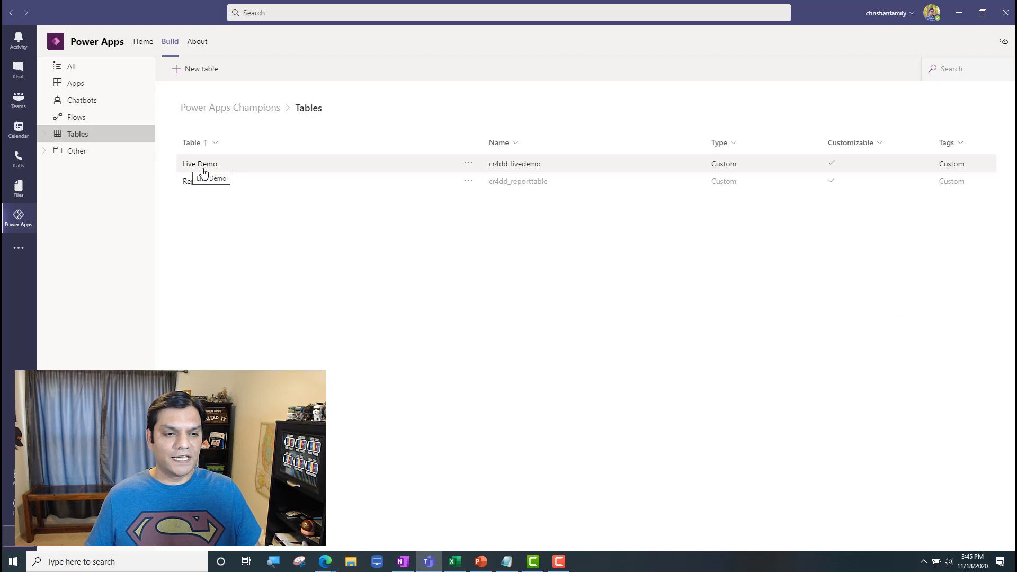
{"action": "left_click", "coordinate": [201, 163]}
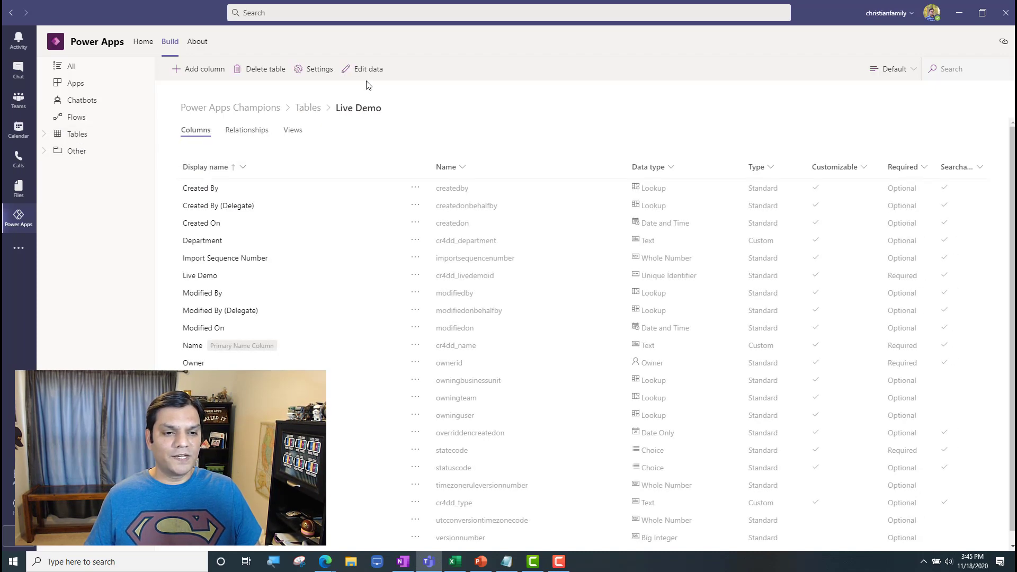
{"action": "left_click", "coordinate": [368, 69]}
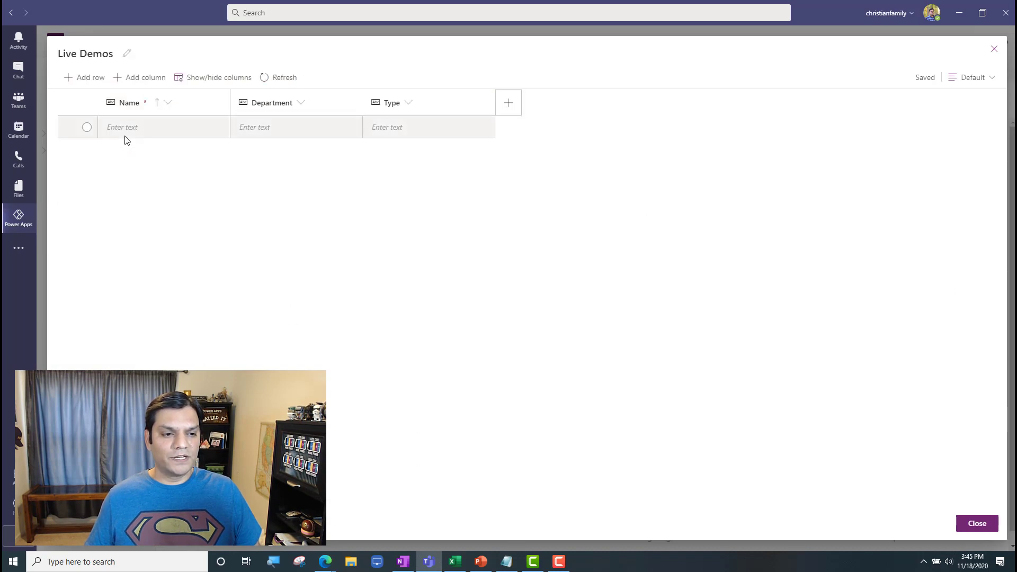
{"action": "left_click", "coordinate": [163, 126]}
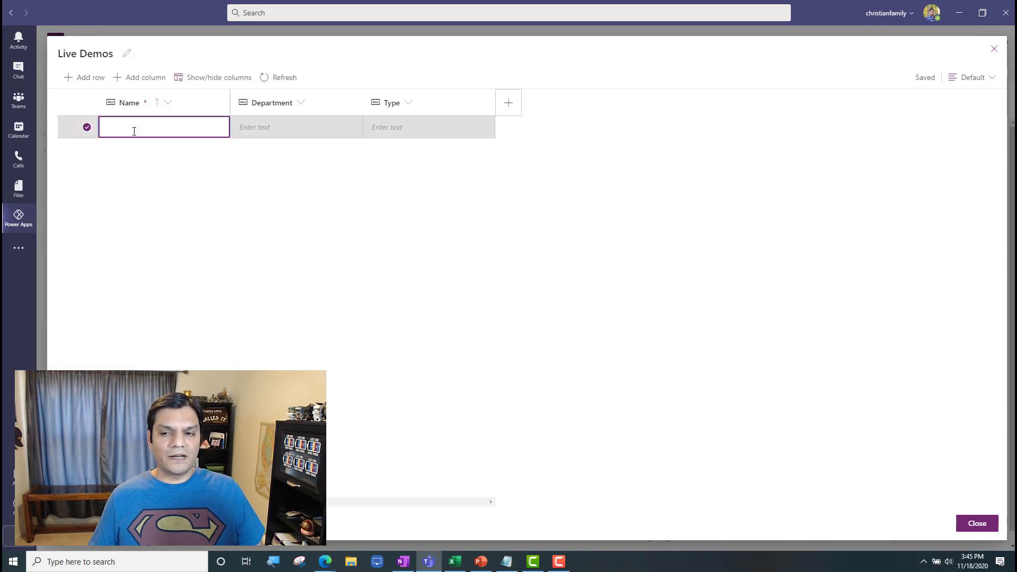
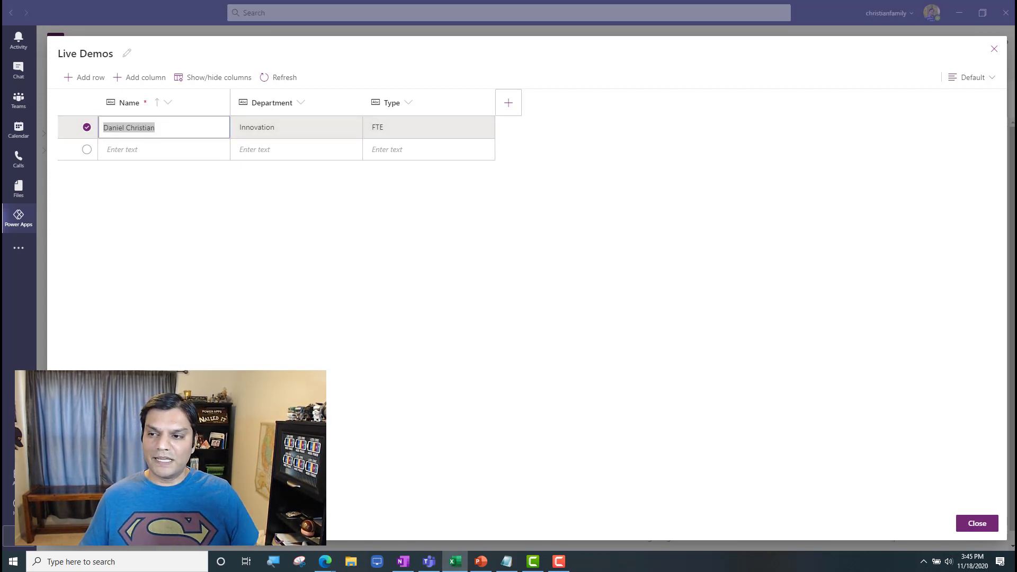
{"action": "left_click", "coordinate": [454, 562]}
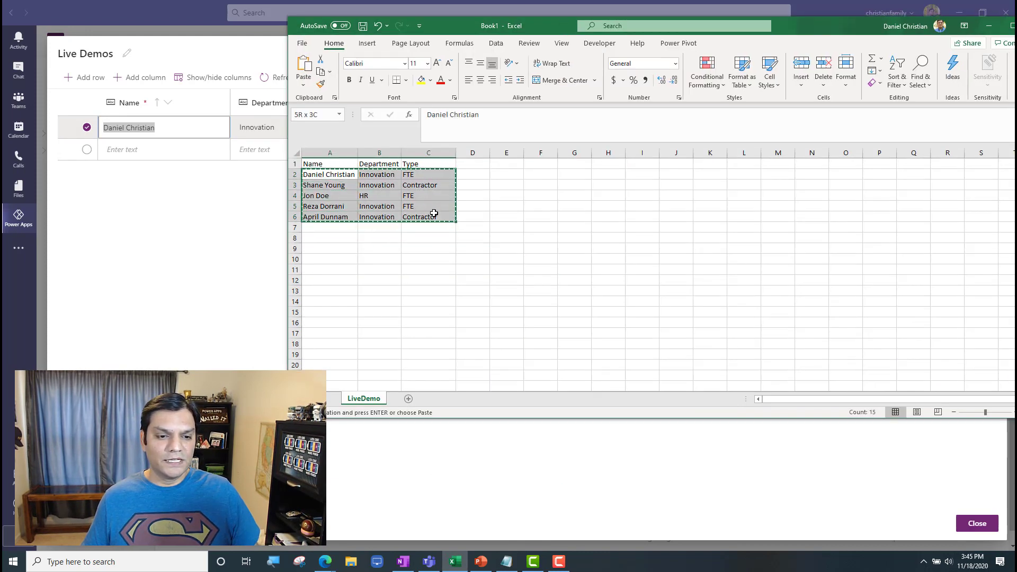
{"action": "left_click", "coordinate": [329, 174]}
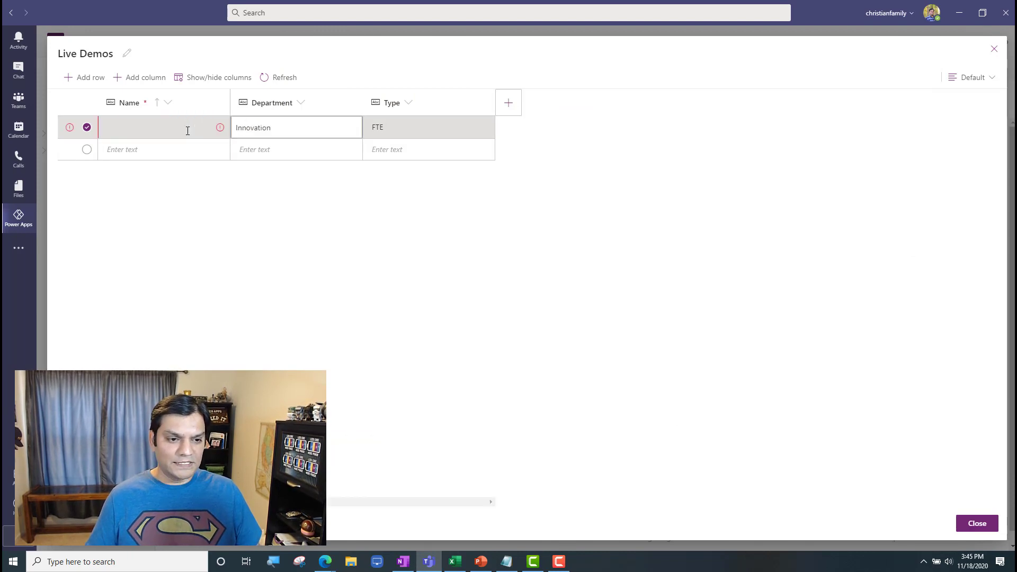
{"action": "left_click", "coordinate": [295, 127]}
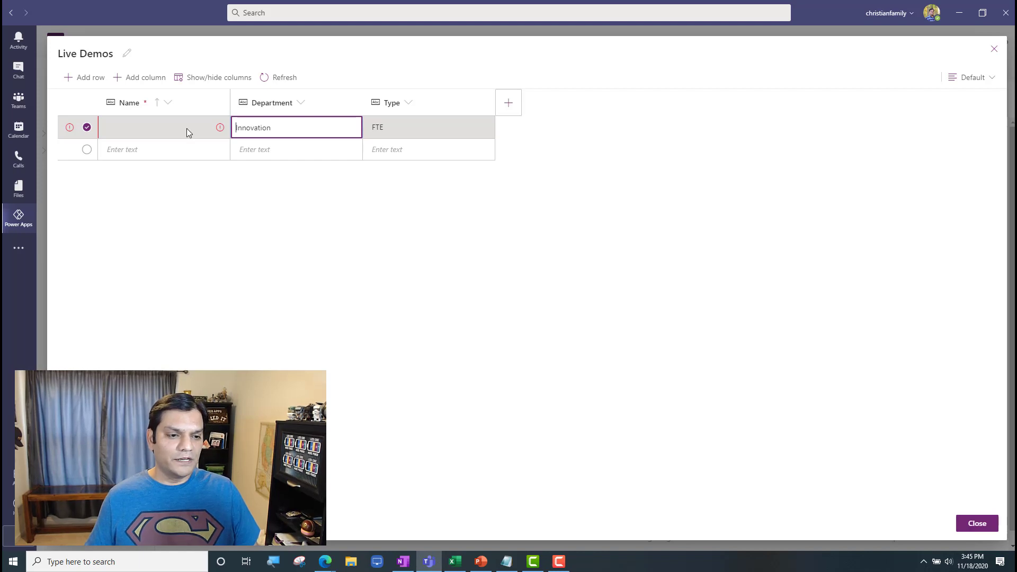
{"action": "left_click", "coordinate": [162, 127]}
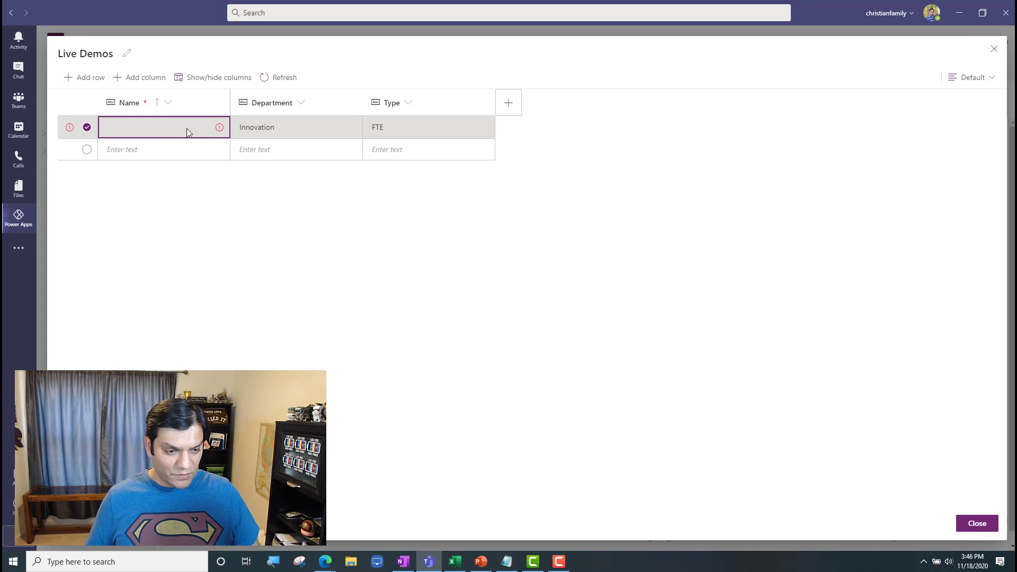
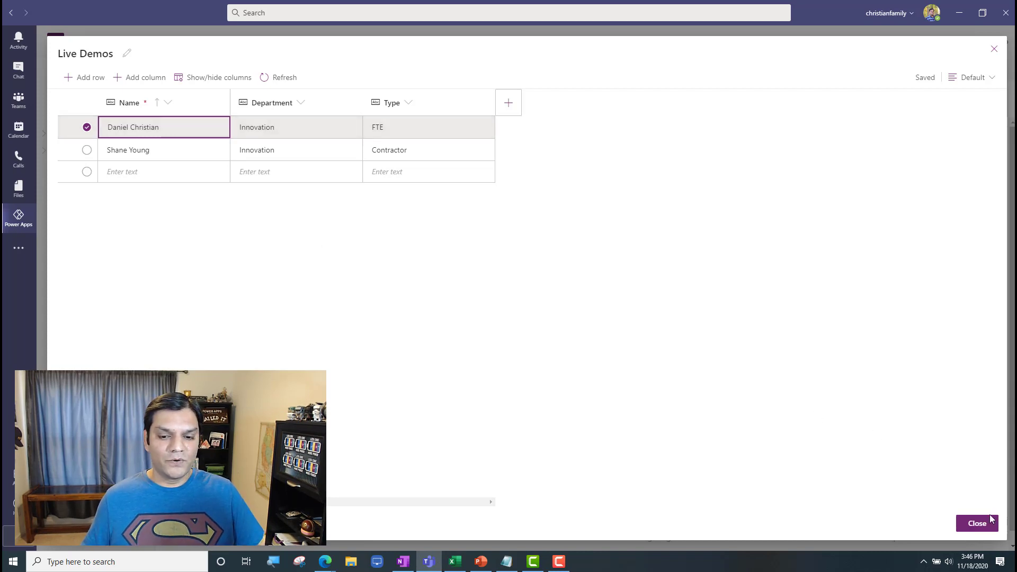
{"action": "left_click", "coordinate": [976, 523]}
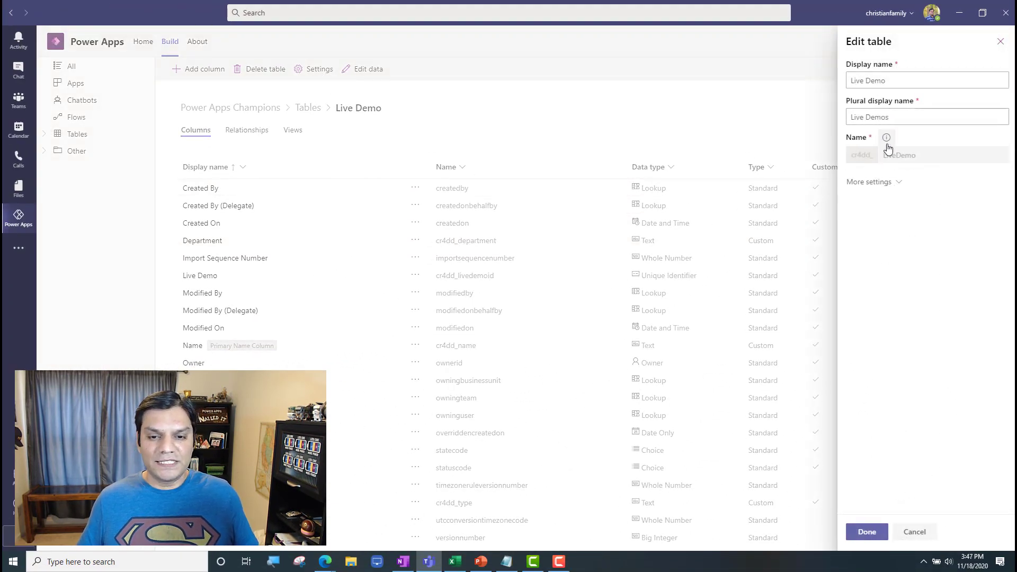
Close the Edit table panel after reviewing the display and plural names
{"action": "left_click", "coordinate": [873, 181]}
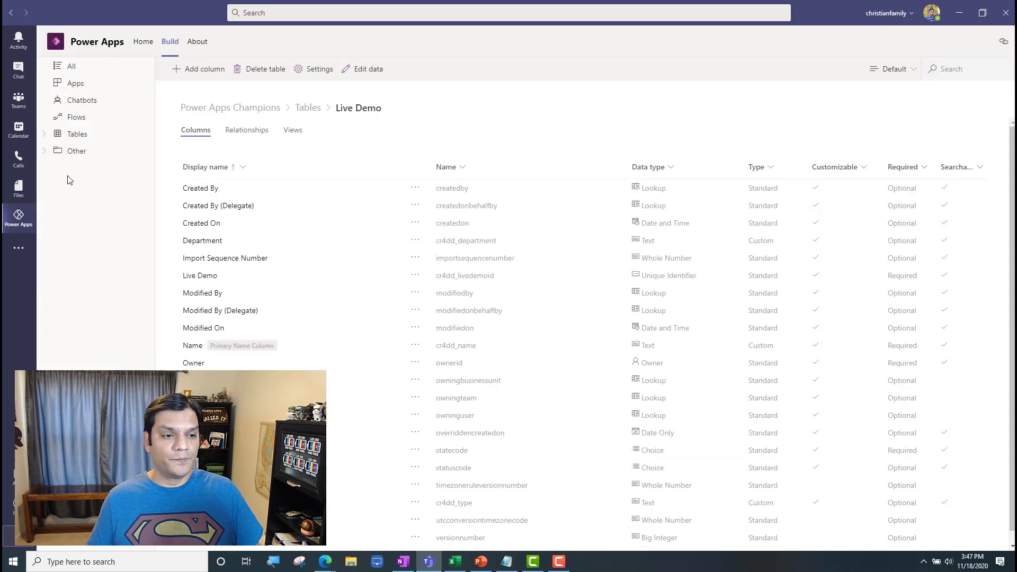
From Flows, create a new instant flow using the Manually trigger a flow trigger
{"action": "left_click", "coordinate": [76, 117]}
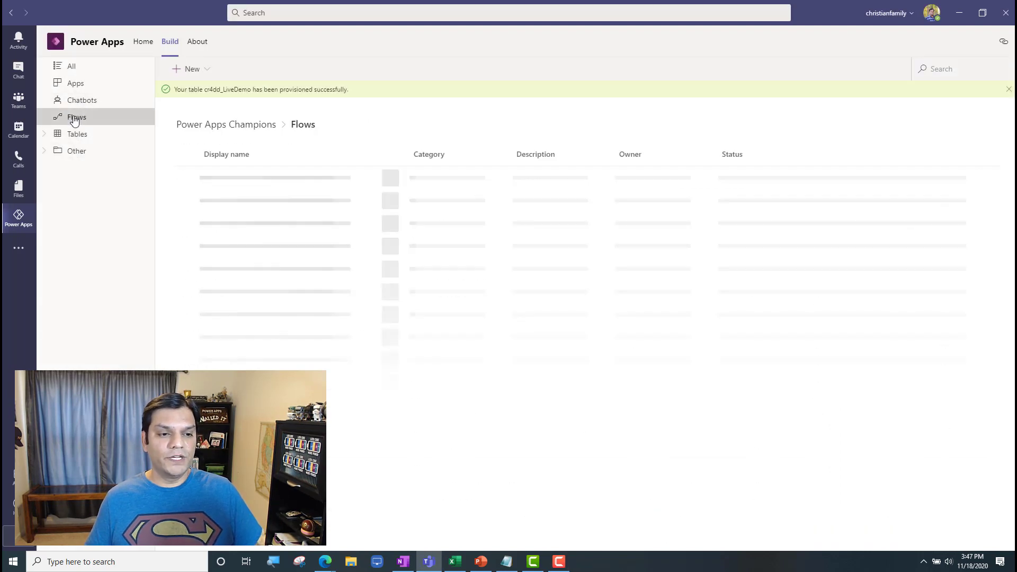
{"action": "left_click", "coordinate": [191, 69]}
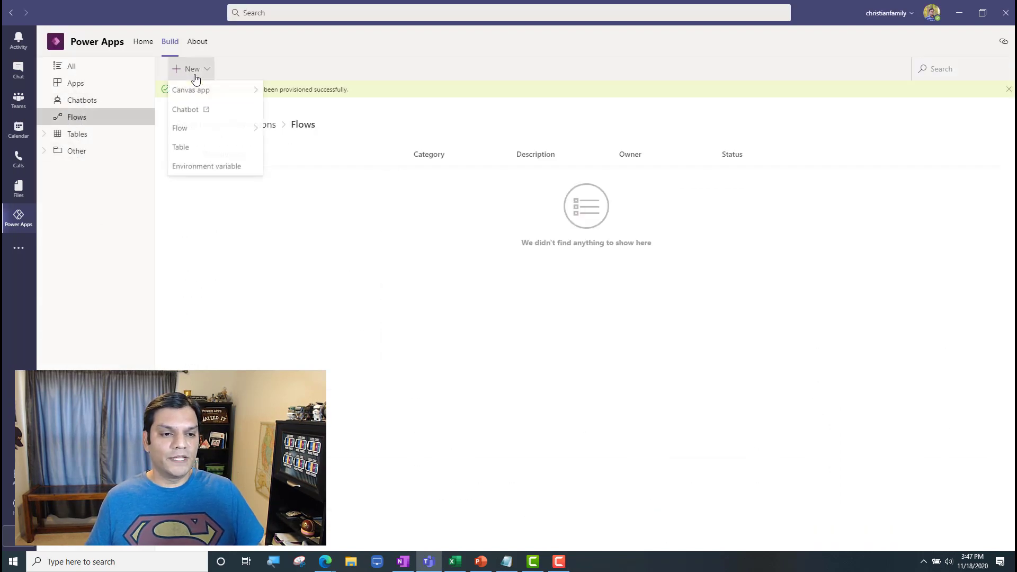
{"action": "mouse_move", "coordinate": [180, 128]}
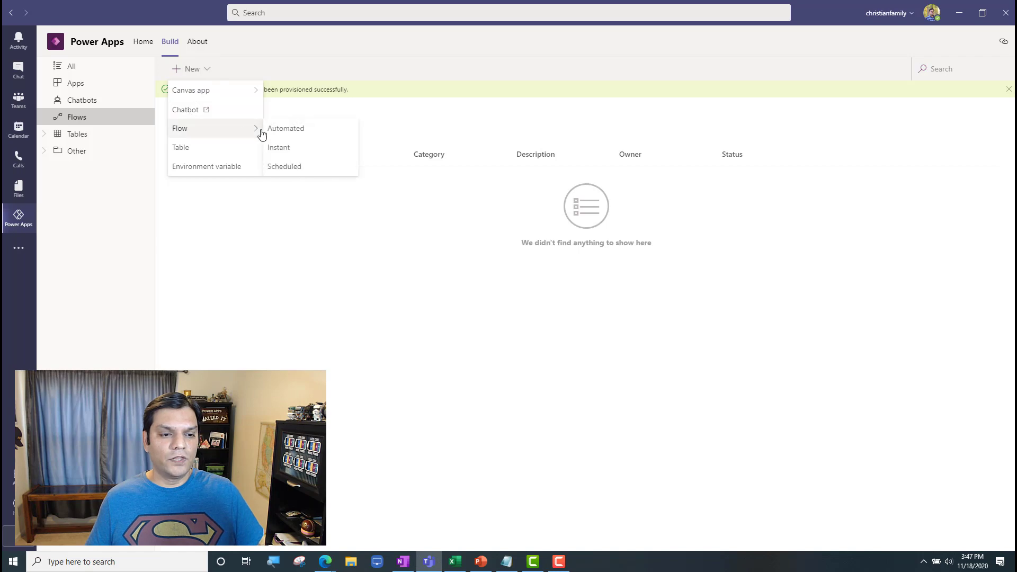
{"action": "mouse_move", "coordinate": [287, 151]}
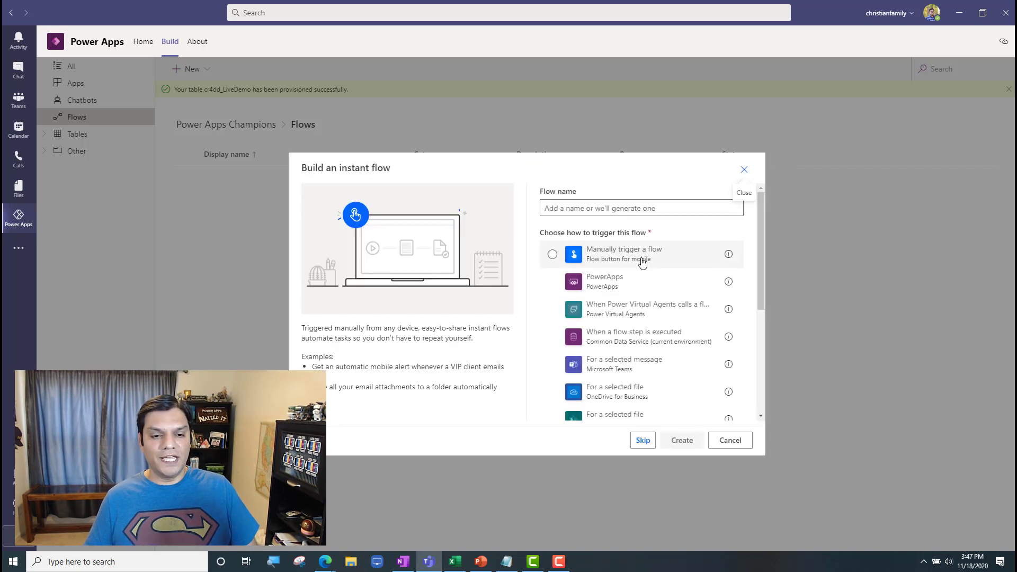
{"action": "left_click", "coordinate": [551, 253]}
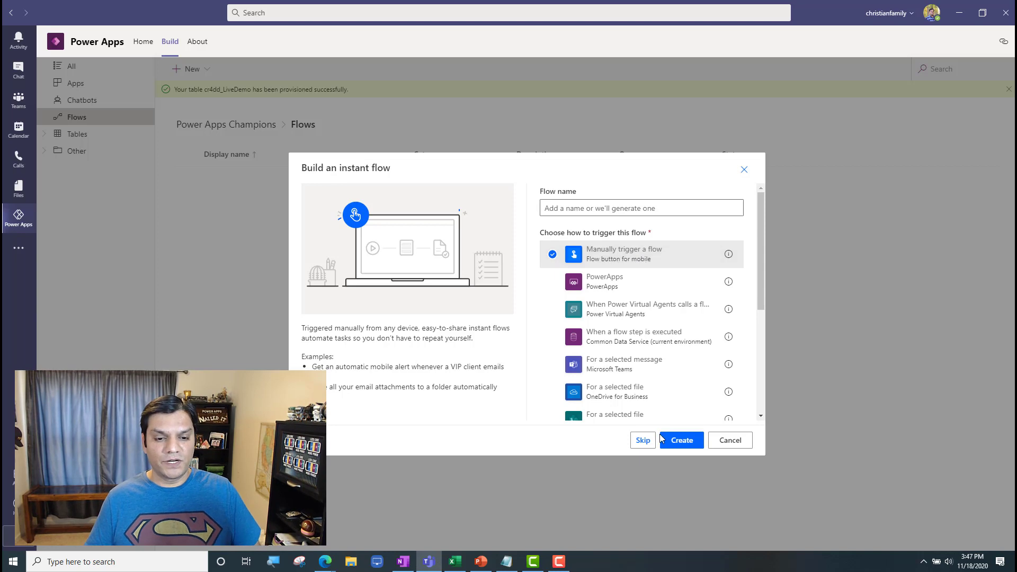
{"action": "left_click", "coordinate": [680, 440]}
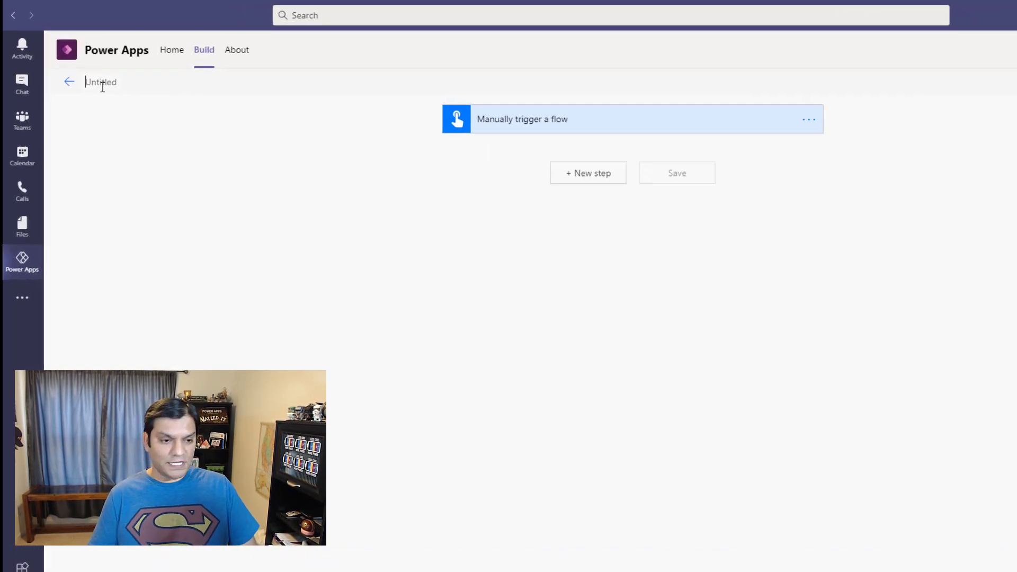
Rename the untitled flow to 'Flow to get Table info for PBI'
{"action": "type", "text": "Flow to get Table info fo"}
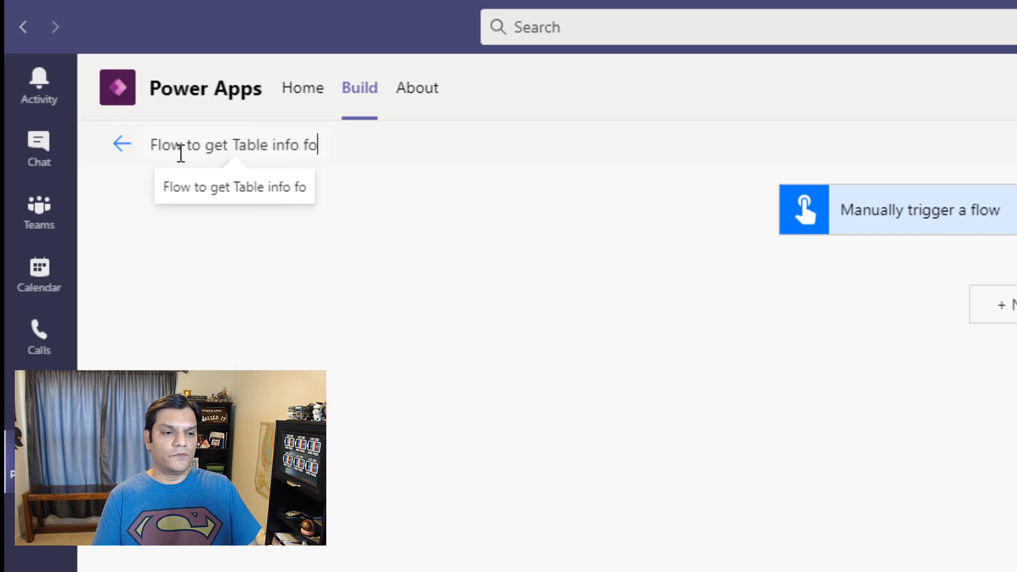
{"action": "type", "text": "r PBI"}
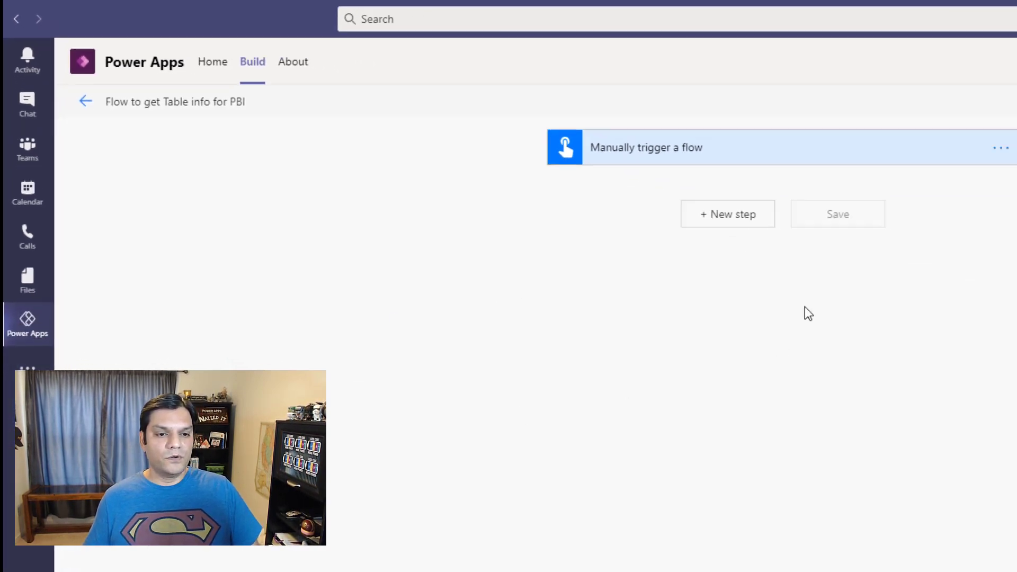
{"action": "left_click", "coordinate": [727, 213]}
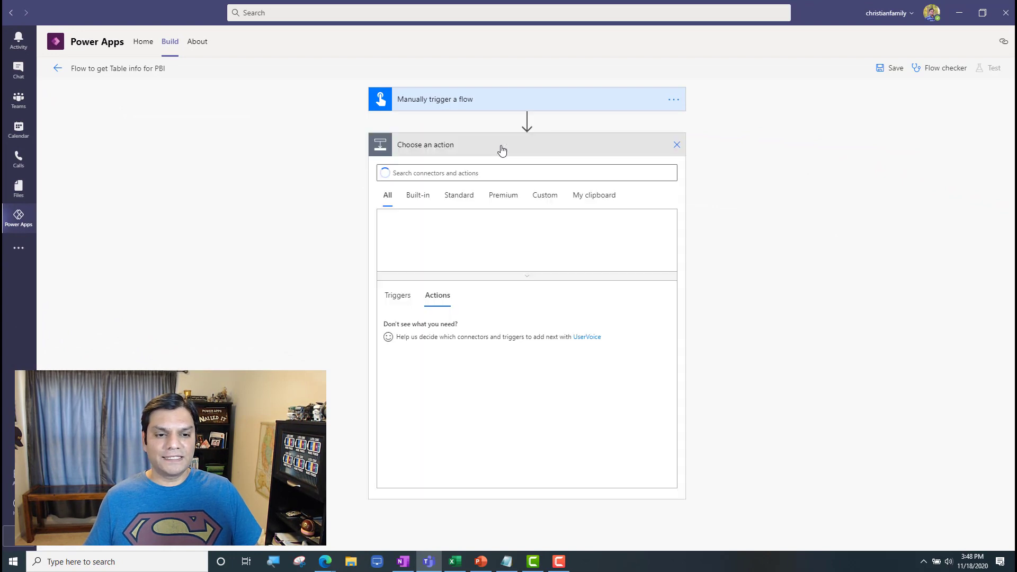
Add a Common Data Service List records action with Entity name Live Demos
{"action": "left_click", "coordinate": [525, 173]}
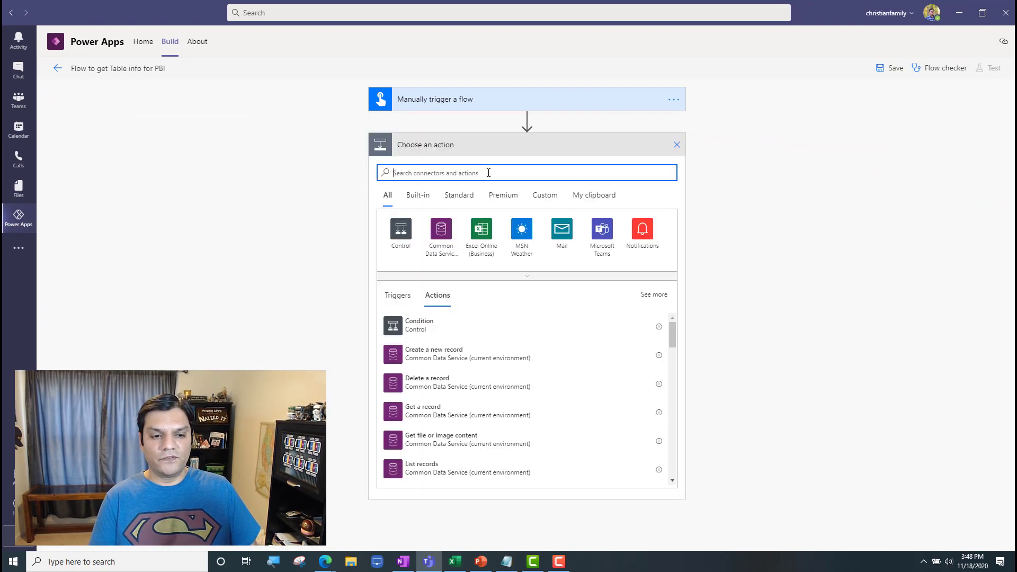
{"action": "type", "text": "List re"}
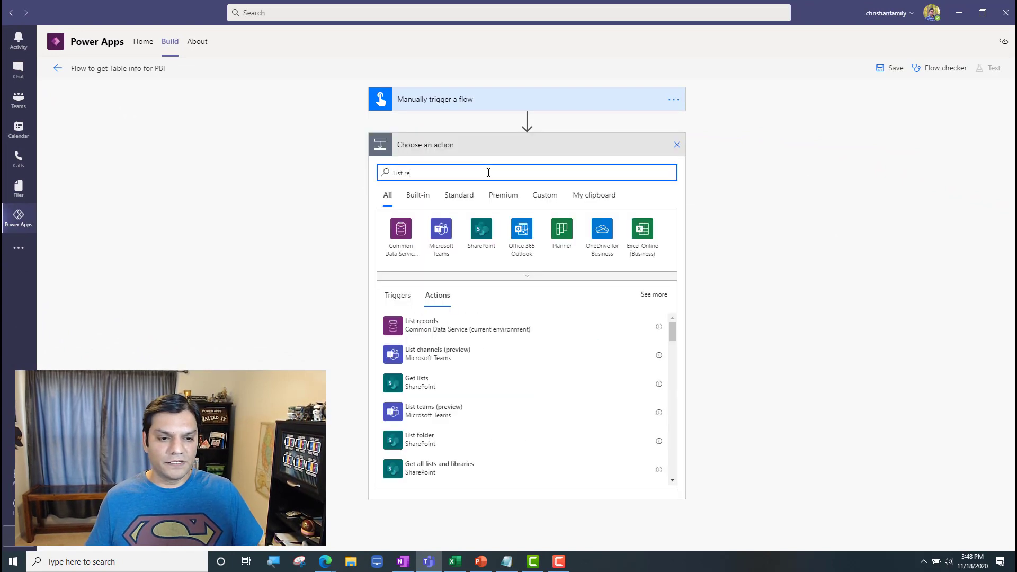
{"action": "left_click", "coordinate": [422, 324]}
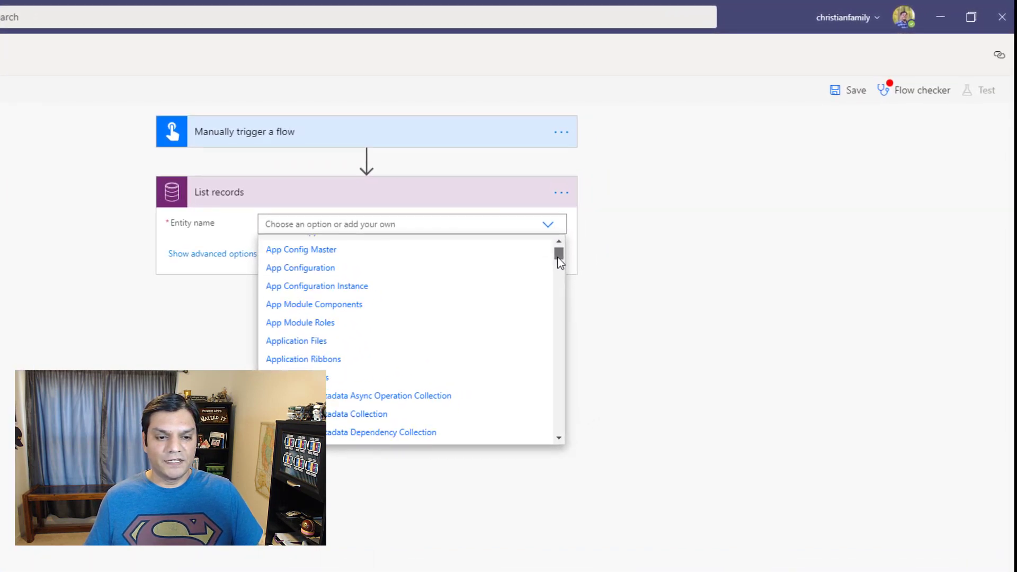
{"action": "scroll", "scroll_direction": "down", "scroll_amount": 3}
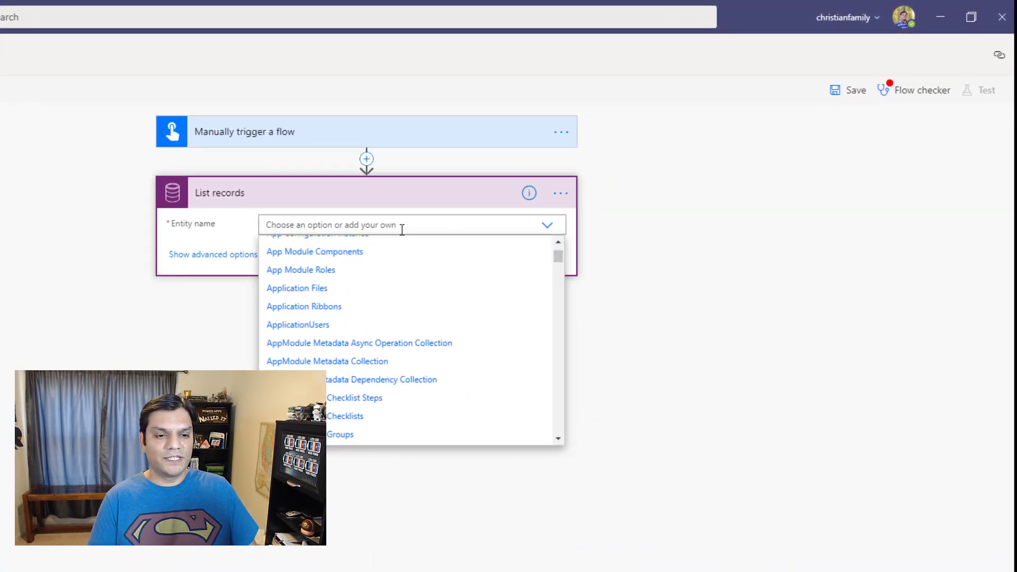
{"action": "type", "text": "live"}
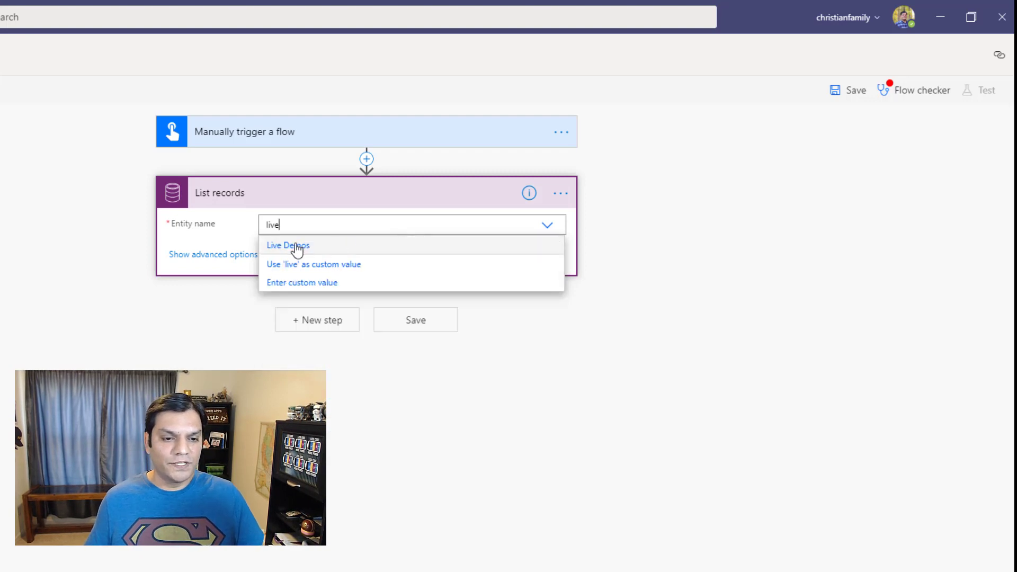
{"action": "left_click", "coordinate": [287, 245]}
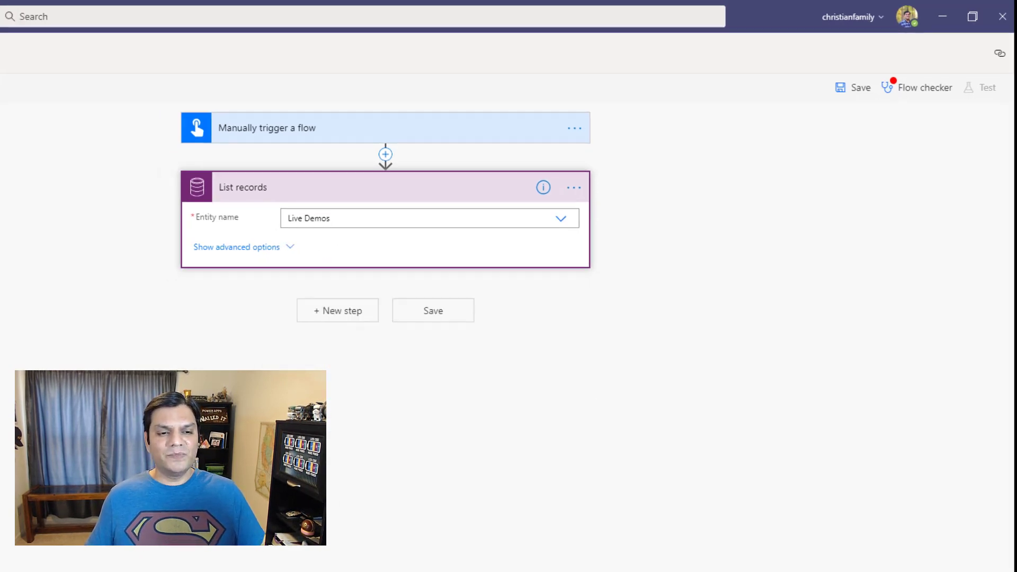
Set the step's advanced Top Count option to 1 and hide the advanced options
{"action": "left_click", "coordinate": [237, 247]}
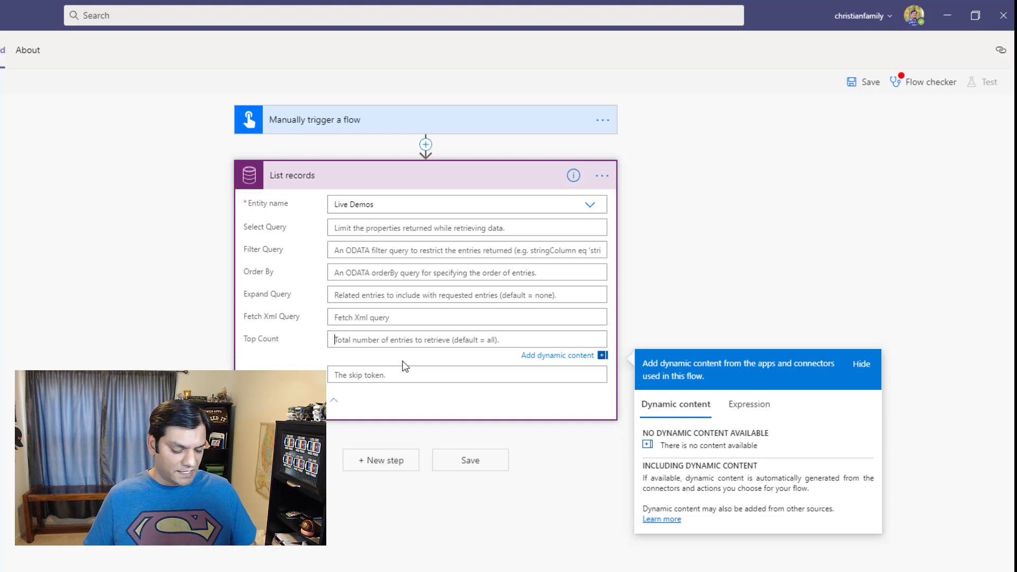
{"action": "type", "text": "1"}
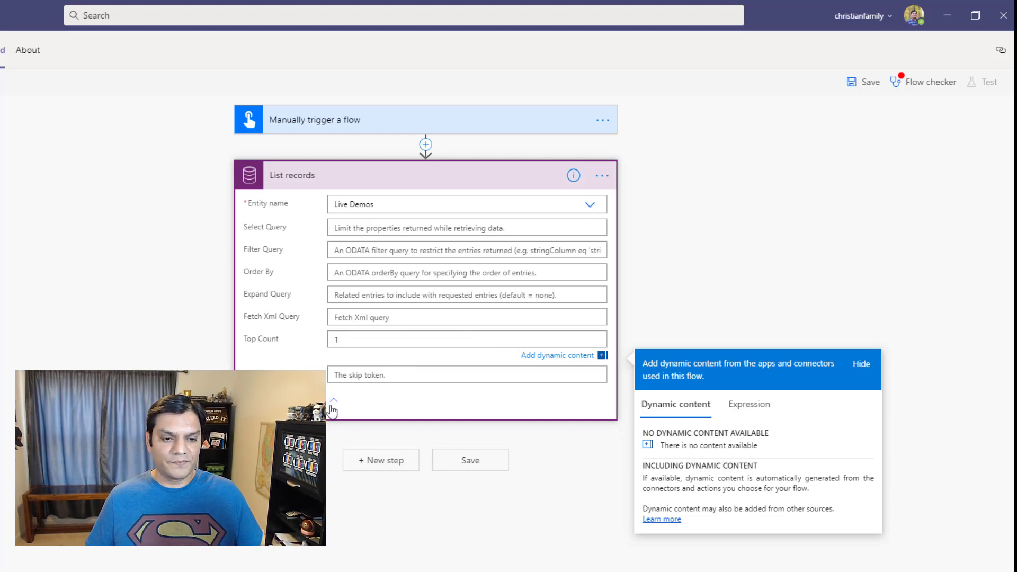
{"action": "left_click", "coordinate": [333, 399]}
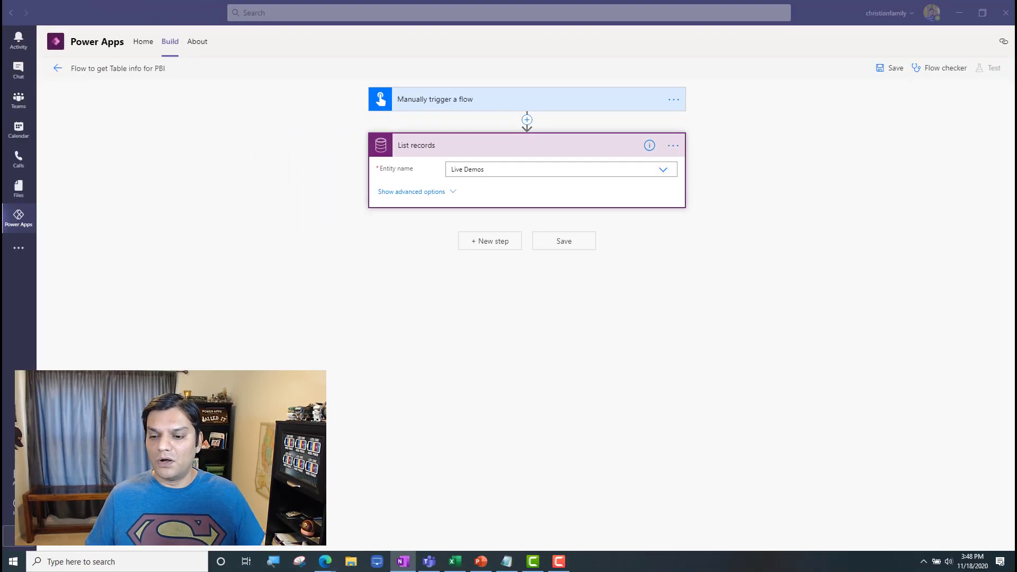
Add an Apply to each step that loops over the List records 'value' output
{"action": "left_click", "coordinate": [490, 240]}
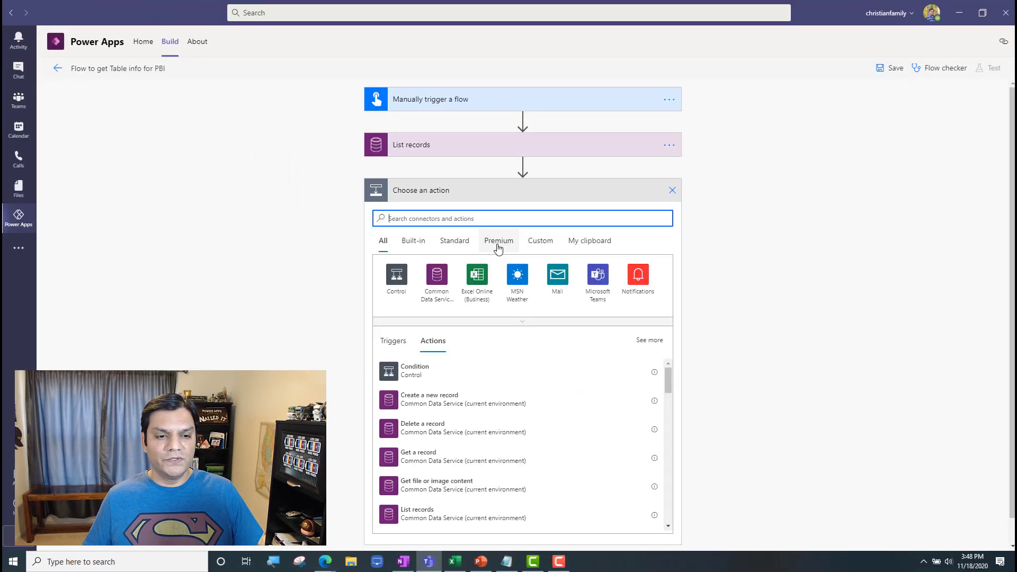
{"action": "left_click", "coordinate": [396, 279]}
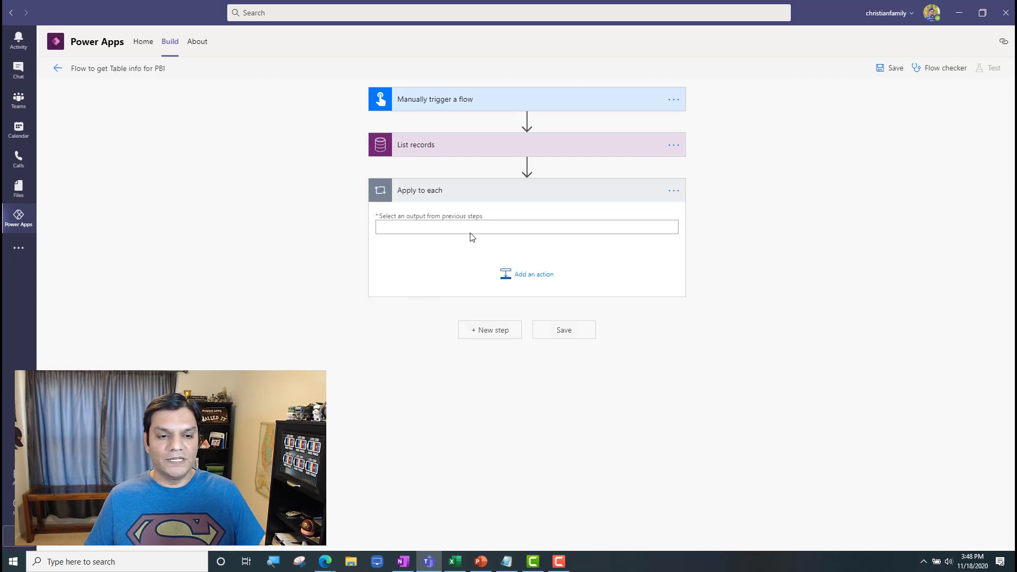
{"action": "left_click", "coordinate": [526, 226]}
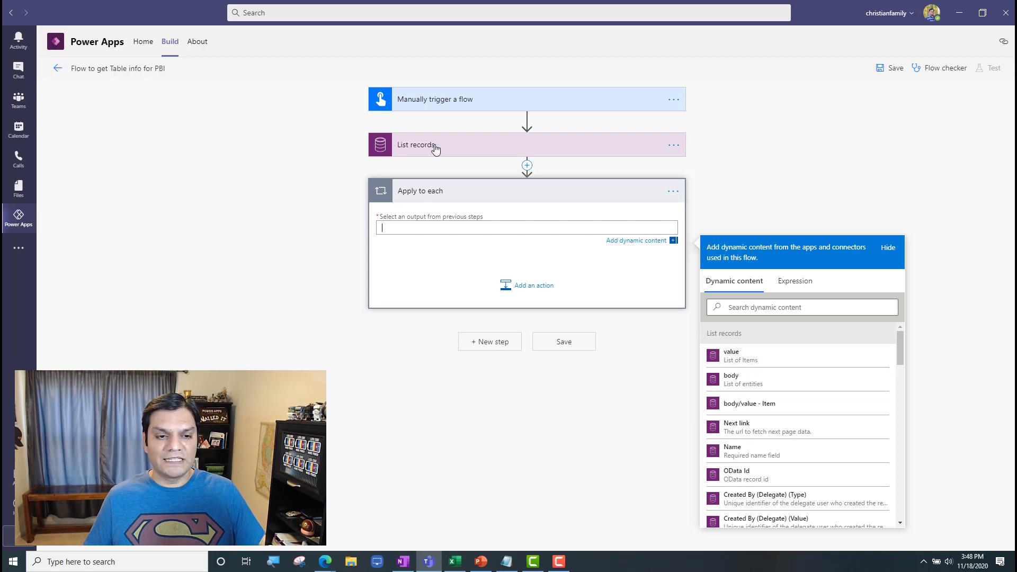
{"action": "mouse_move", "coordinate": [749, 356]}
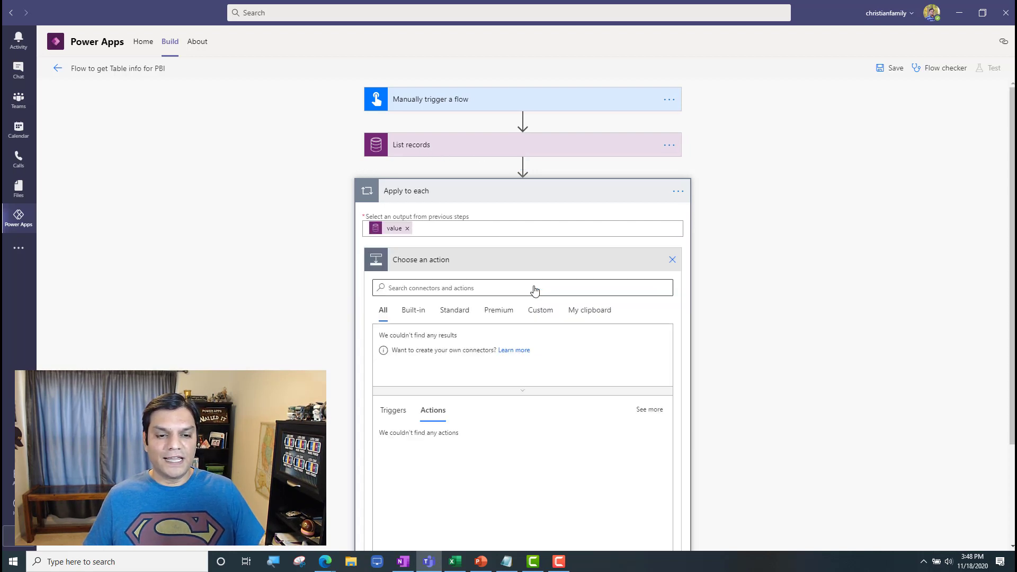
Inside the loop, add a Compose action whose Inputs is each record's OData Id
{"action": "type", "text": "Compo"}
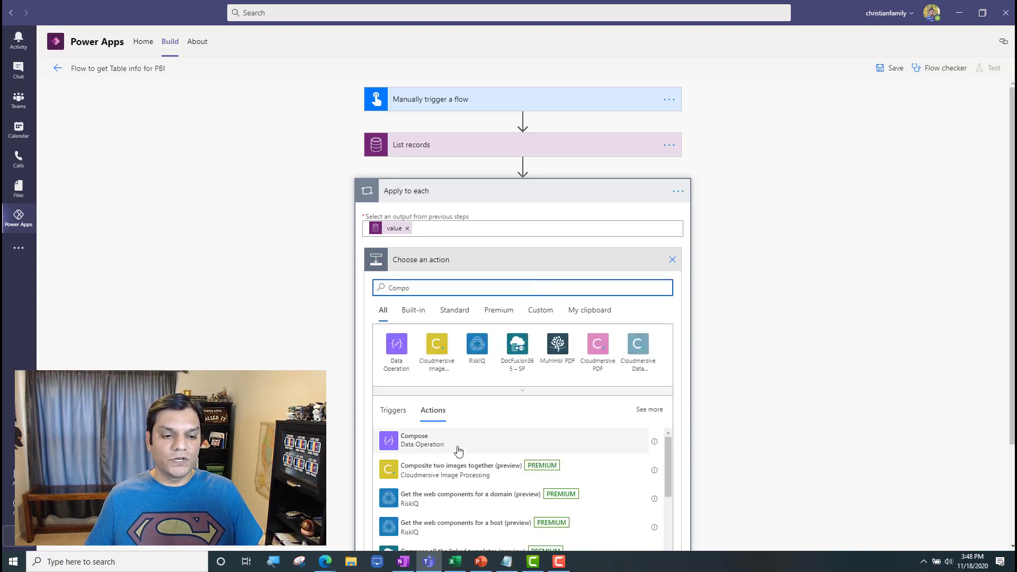
{"action": "left_click", "coordinate": [414, 440]}
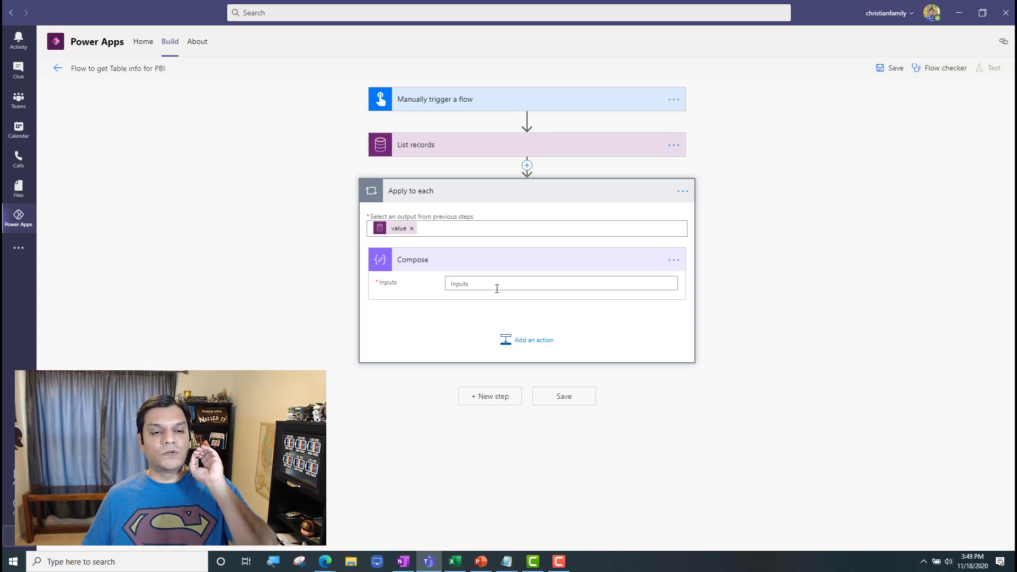
{"action": "left_click", "coordinate": [560, 284]}
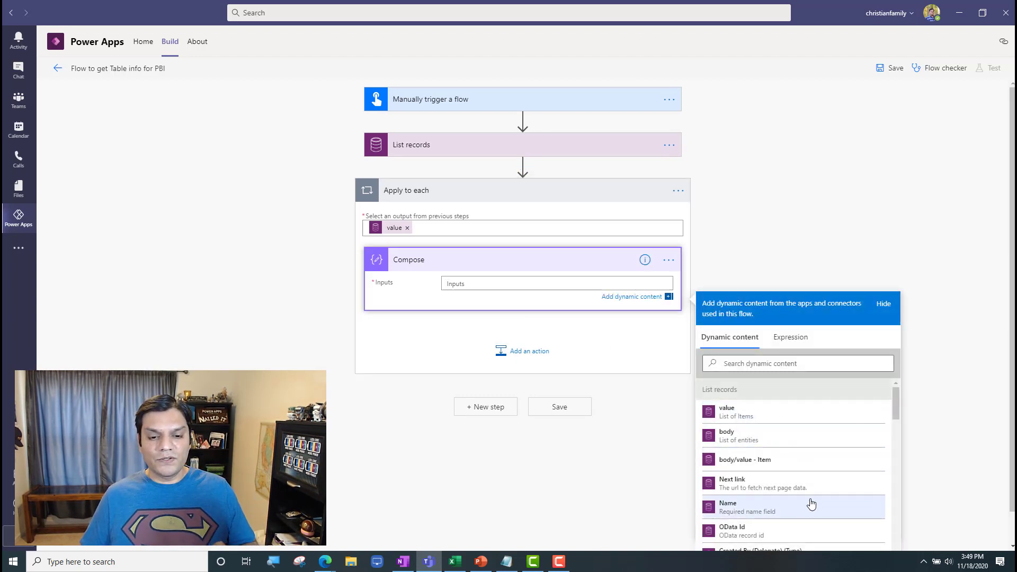
{"action": "scroll", "scroll_direction": "down", "scroll_amount": 3}
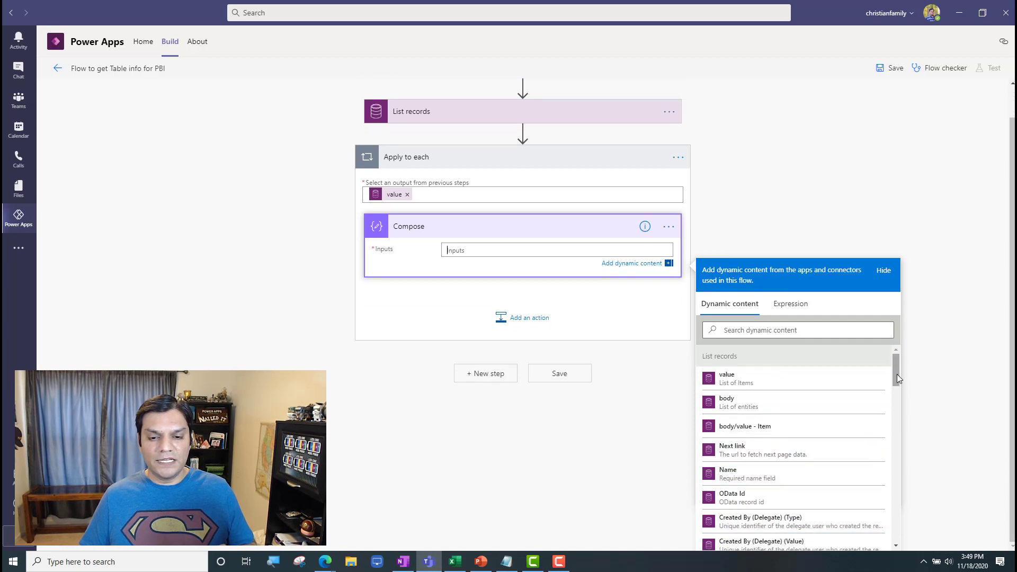
{"action": "scroll", "scroll_direction": "down", "scroll_amount": 3}
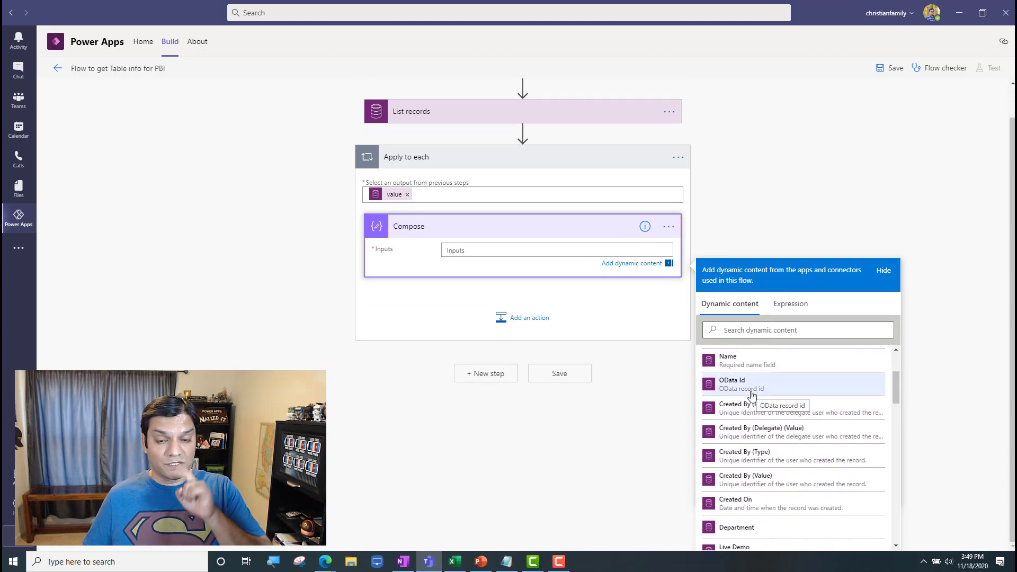
{"action": "left_click", "coordinate": [731, 383]}
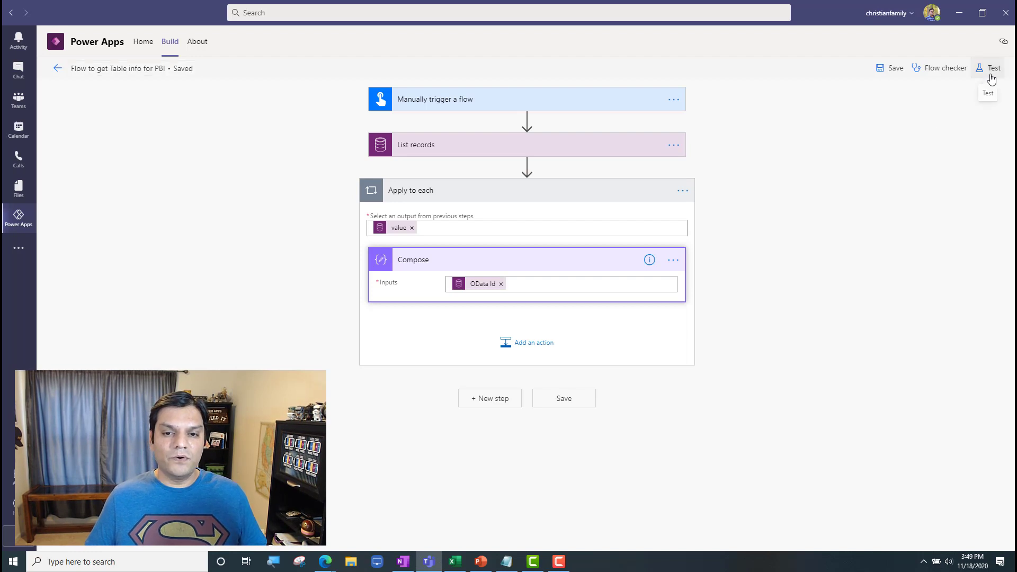
Save and test the flow, run it now, and close the run panel to see results
{"action": "left_click", "coordinate": [991, 67]}
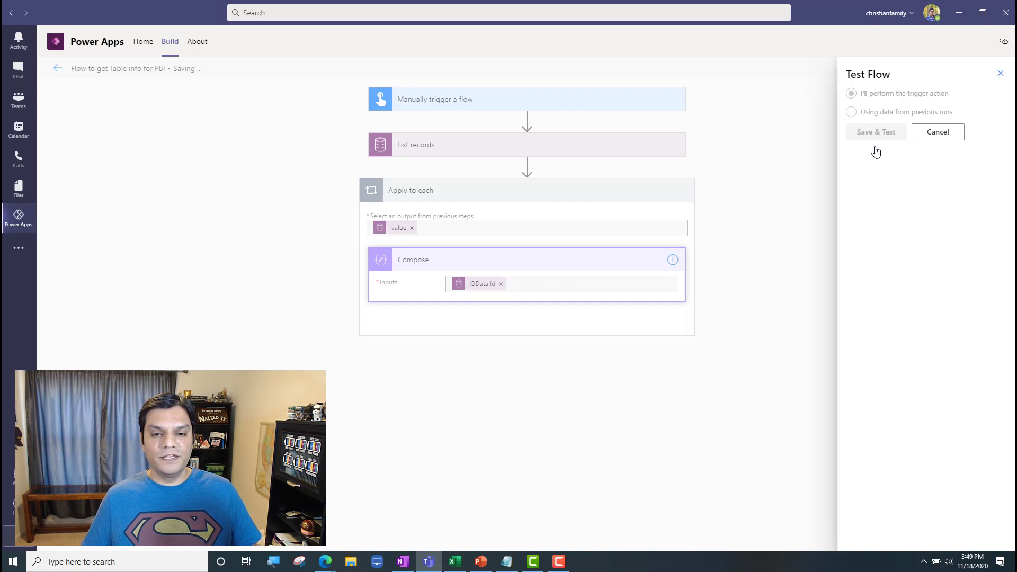
{"action": "left_click", "coordinate": [875, 132]}
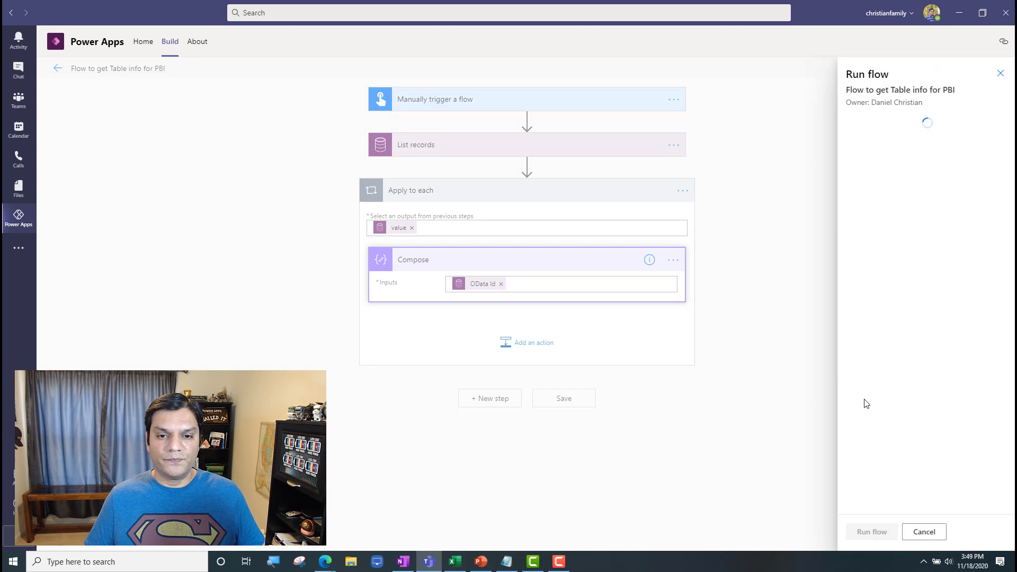
{"action": "left_click", "coordinate": [871, 531]}
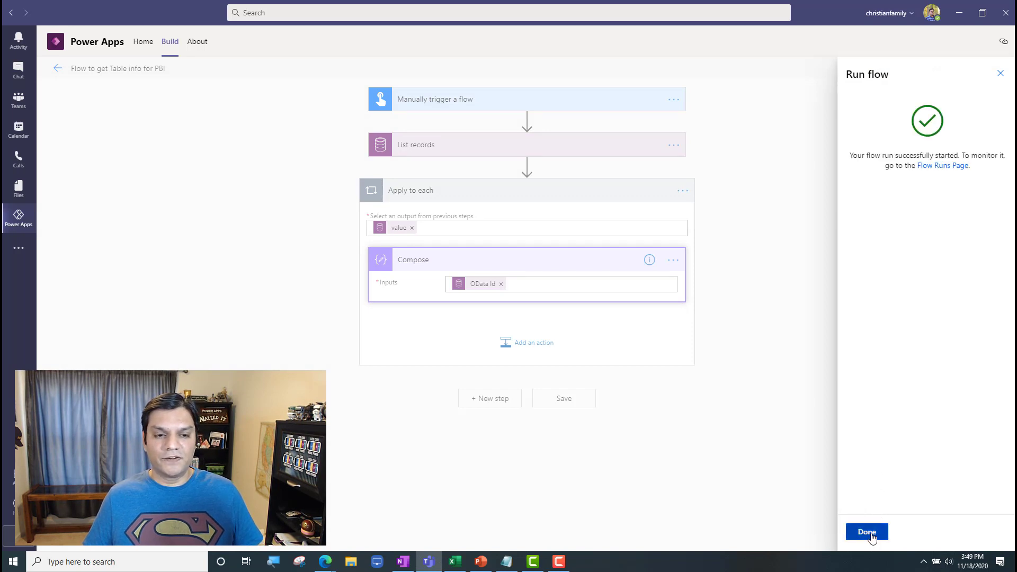
{"action": "left_click", "coordinate": [866, 531]}
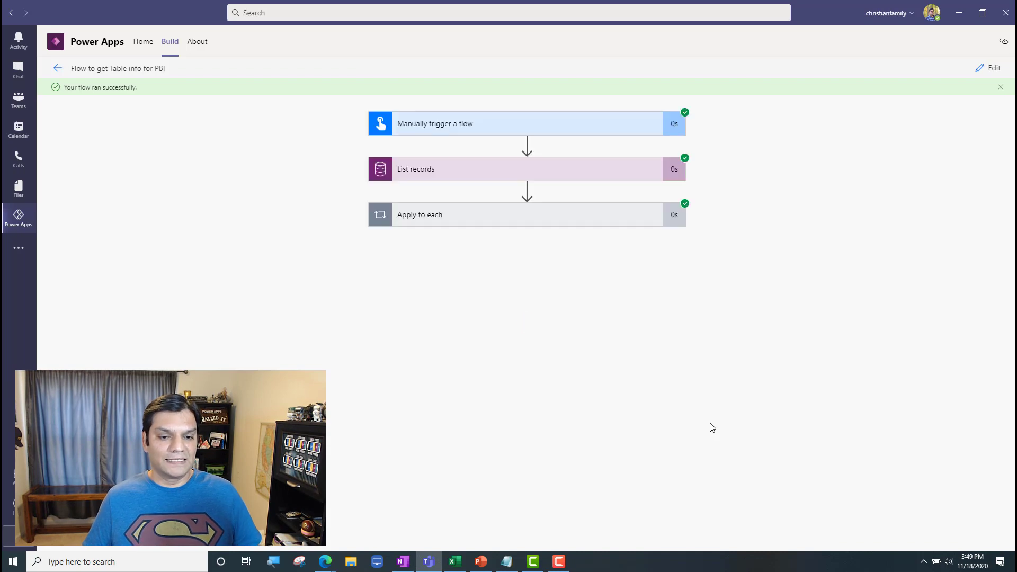
{"action": "mouse_move", "coordinate": [555, 172]}
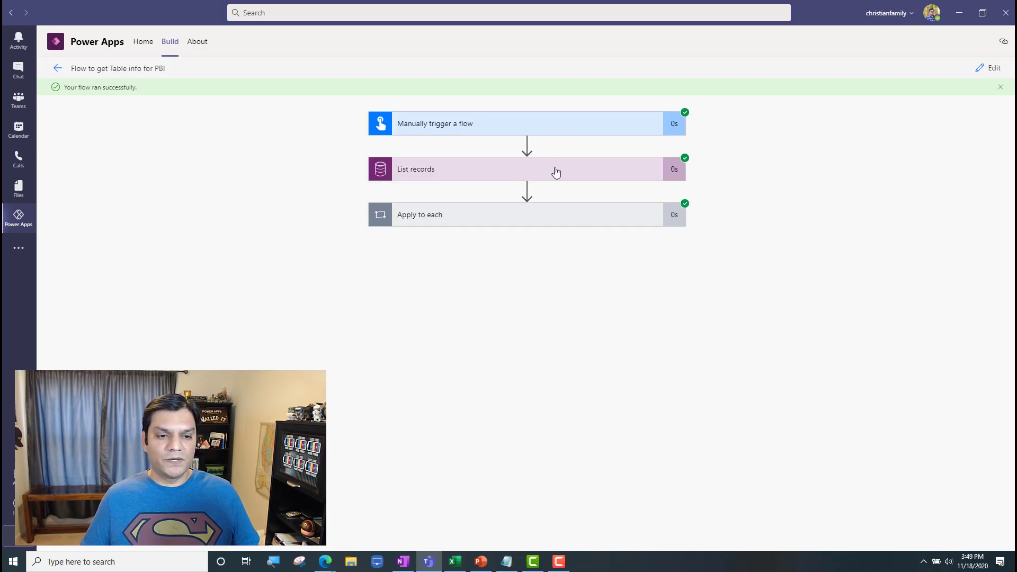
Expand the List records step to reveal its inputs, outputs and the Live Demos entity
{"action": "left_click", "coordinate": [556, 170]}
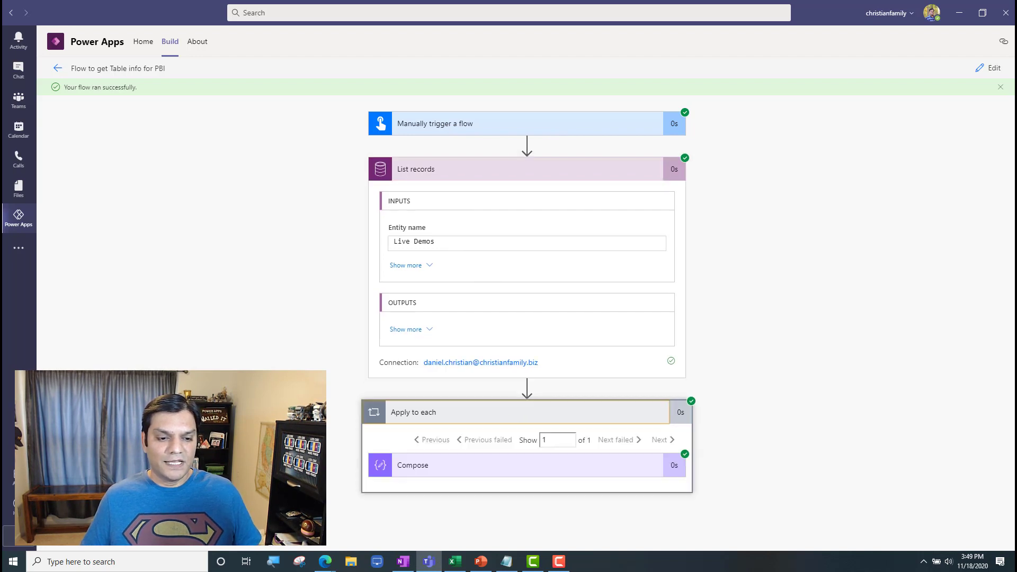
{"action": "mouse_move", "coordinate": [531, 424]}
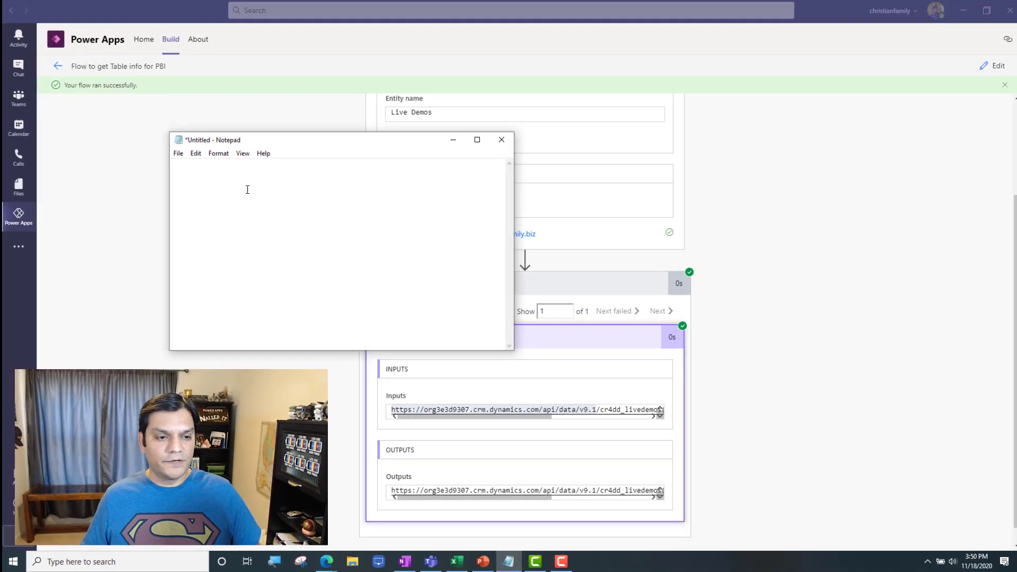
{"action": "type", "text": "https://org3e3d9307.crm.dynamics.com/api/data/v9.1"}
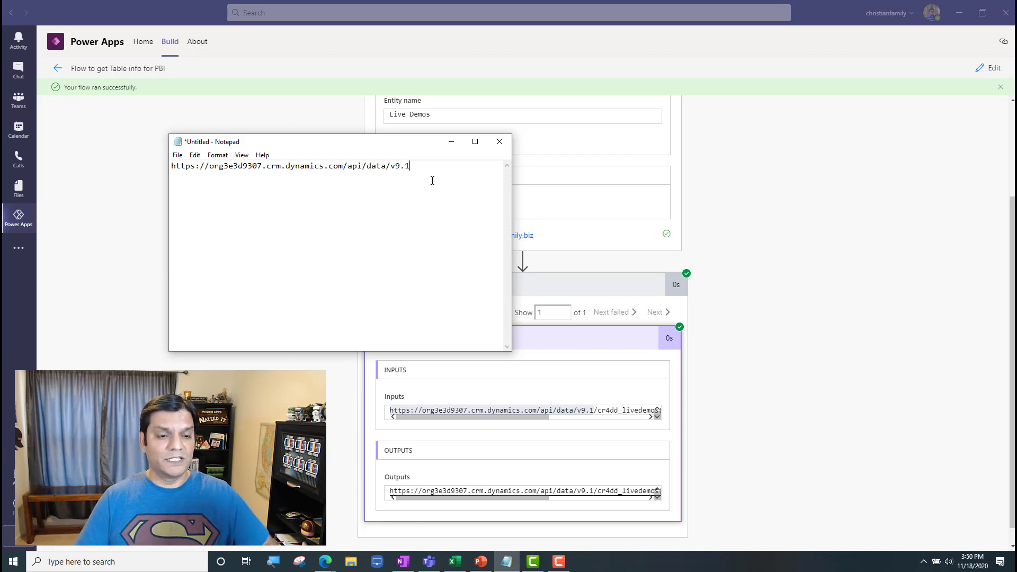
{"action": "left_click", "coordinate": [498, 141]}
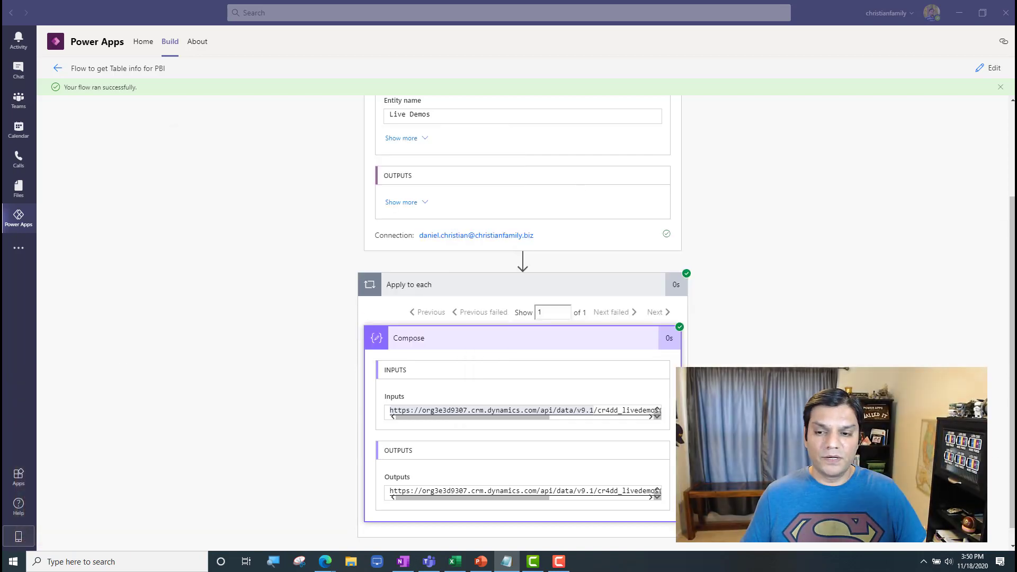
{"action": "left_click", "coordinate": [12, 561]}
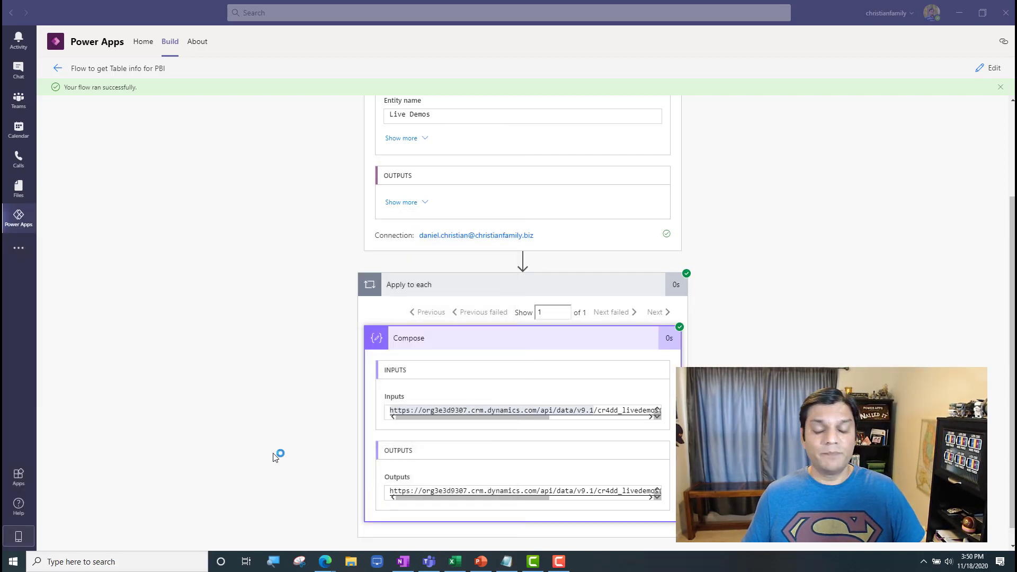
Start Power BI Desktop on a blank report with the start screen dismissed and side panes collapsed
{"action": "left_click", "coordinate": [583, 561]}
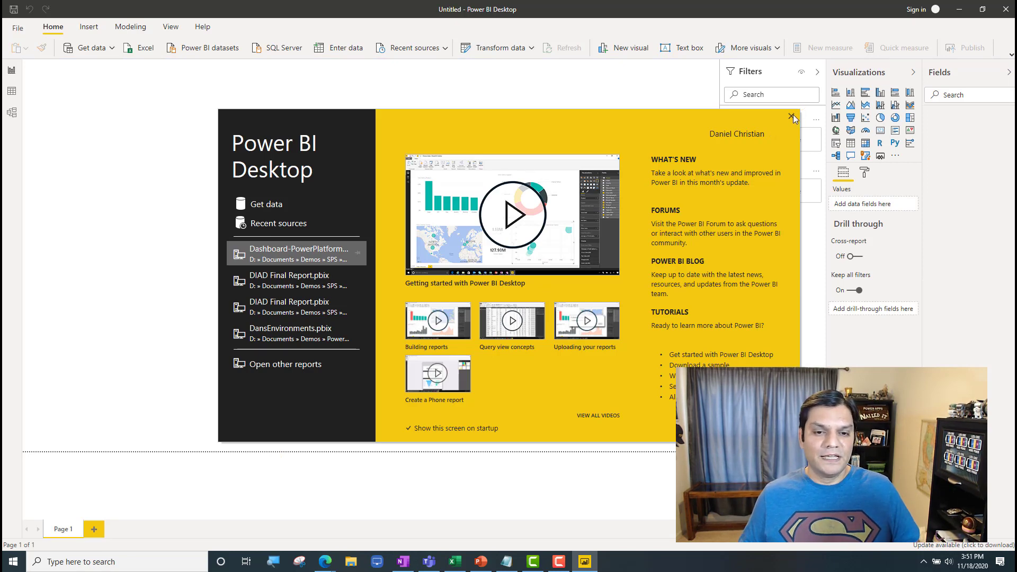
{"action": "left_click", "coordinate": [793, 119]}
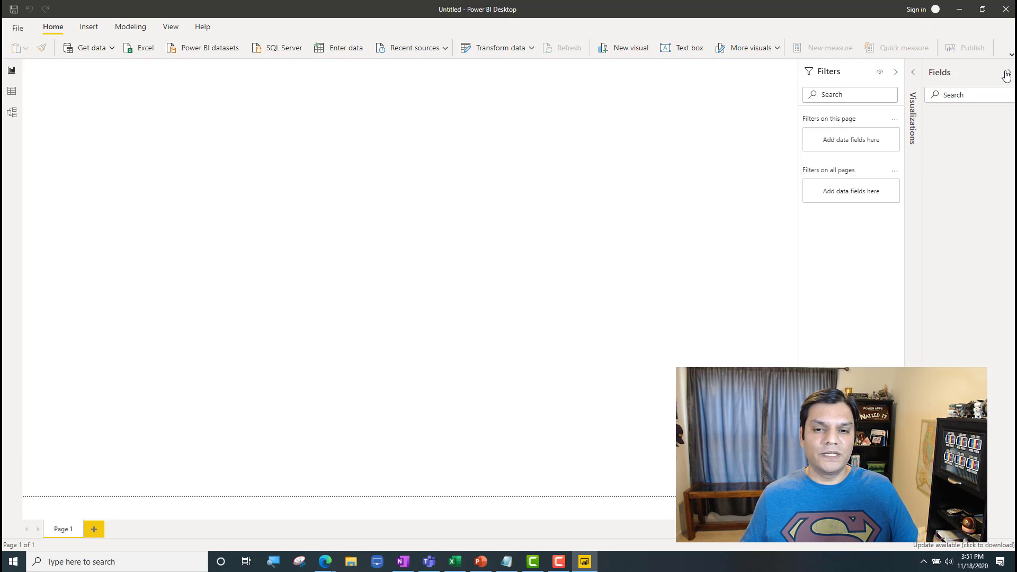
{"action": "left_click", "coordinate": [1007, 72]}
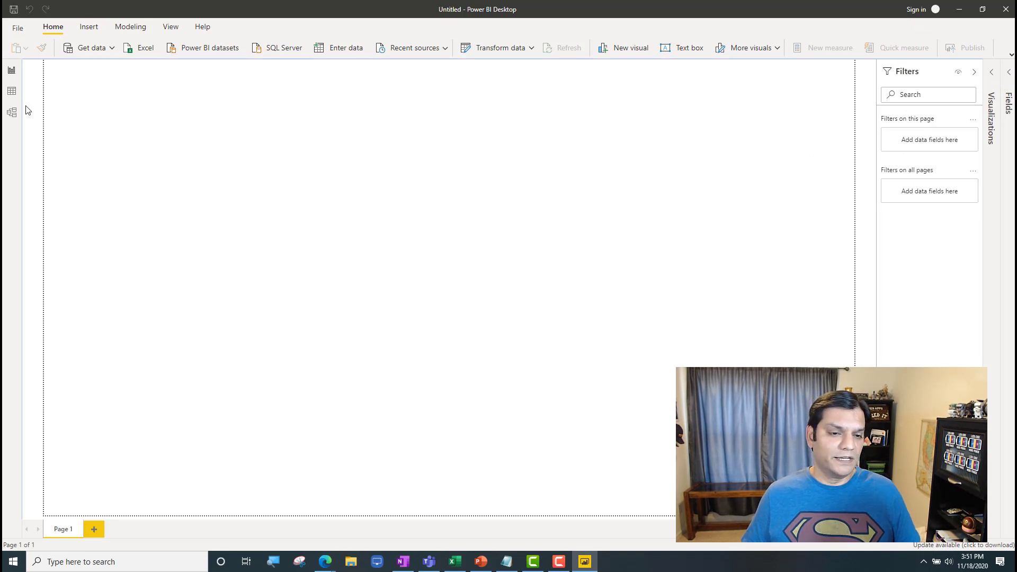
{"action": "left_click", "coordinate": [89, 48]}
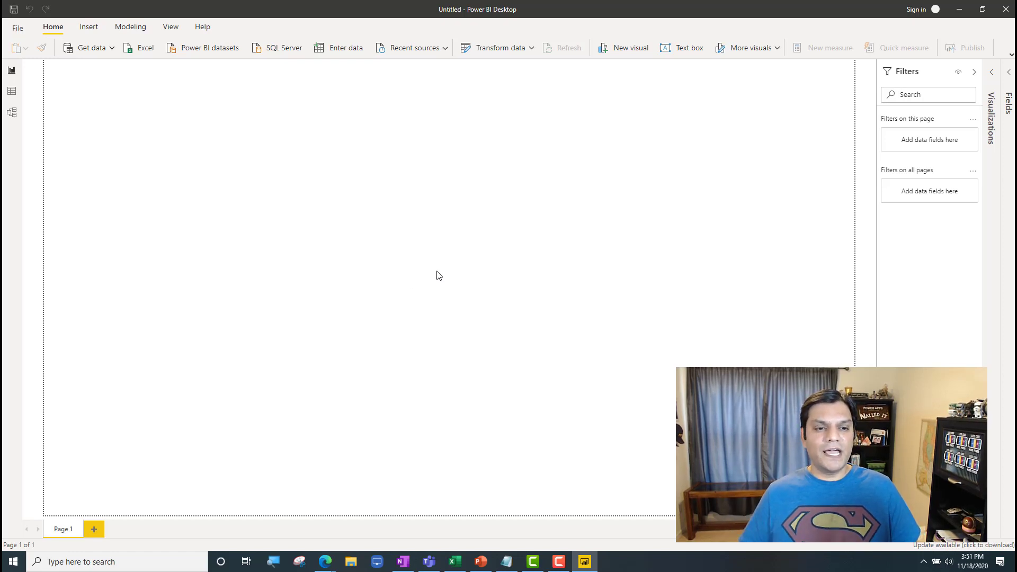
Choose the Common Data Service connector from the Power Platform data sources
{"action": "left_click", "coordinate": [88, 48]}
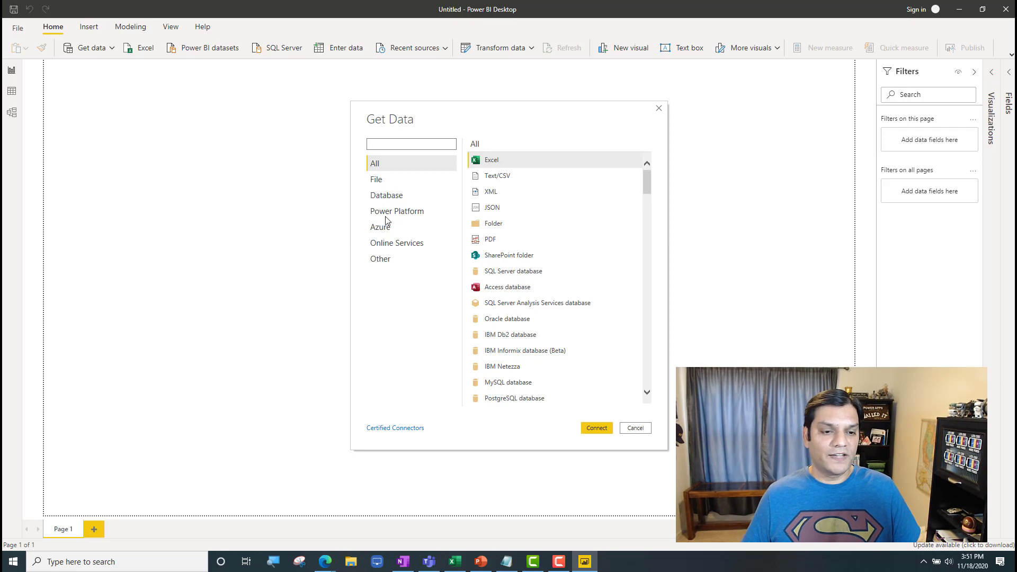
{"action": "left_click", "coordinate": [397, 211]}
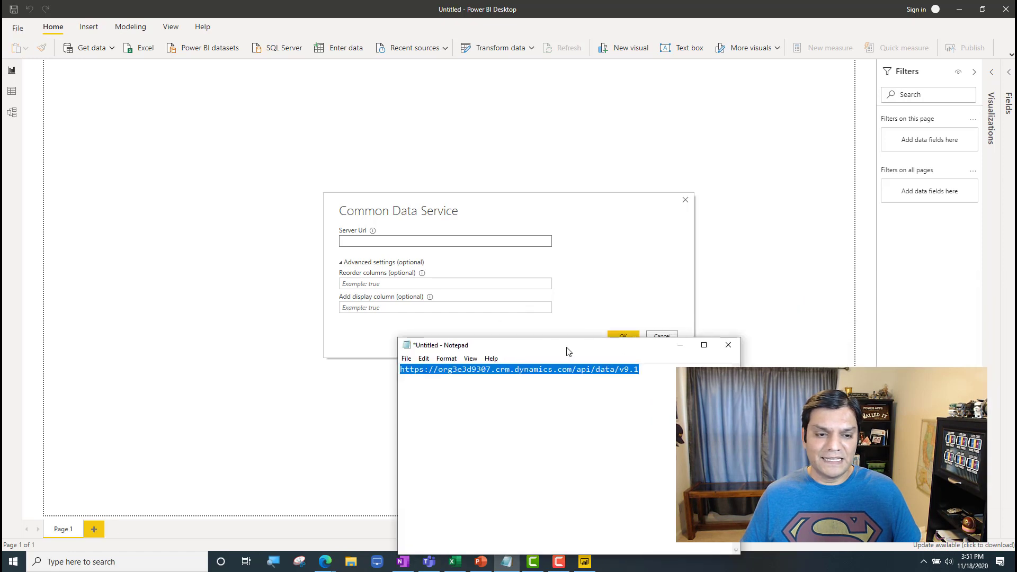
{"action": "left_click", "coordinate": [445, 241]}
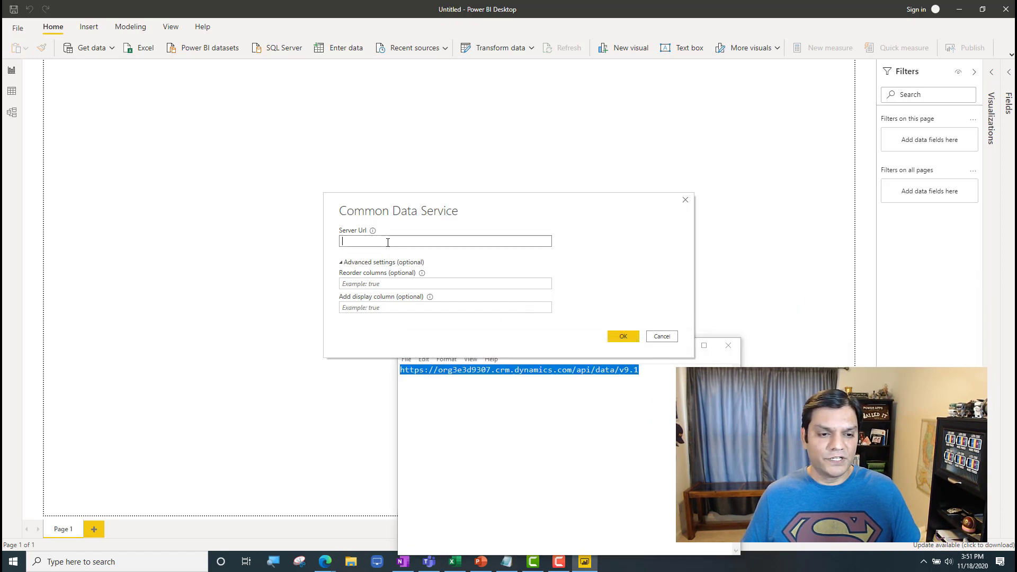
Submit the v9.1 Web API URL as Server Uri, which fails with an access-forbidden error
{"action": "type", "text": "https://org3e3d9307.crm.dynamics.com/api/data/v9.1"}
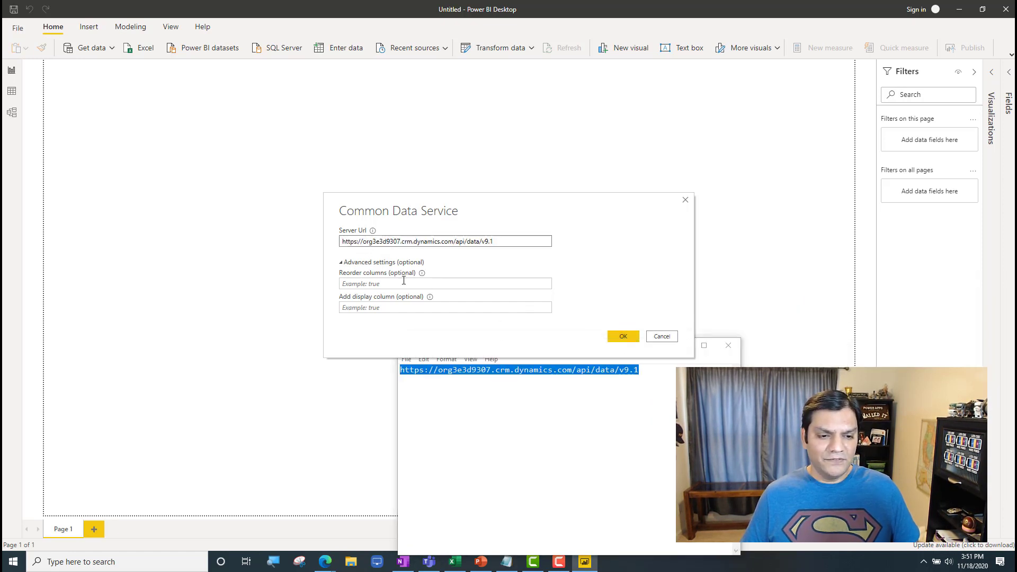
{"action": "left_click", "coordinate": [622, 336]}
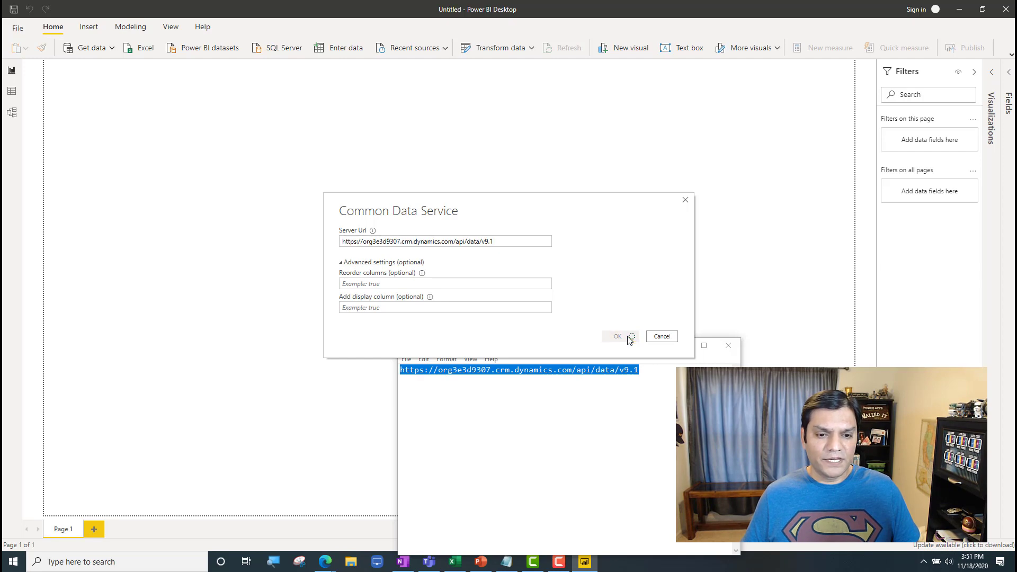
{"action": "left_click", "coordinate": [615, 336]}
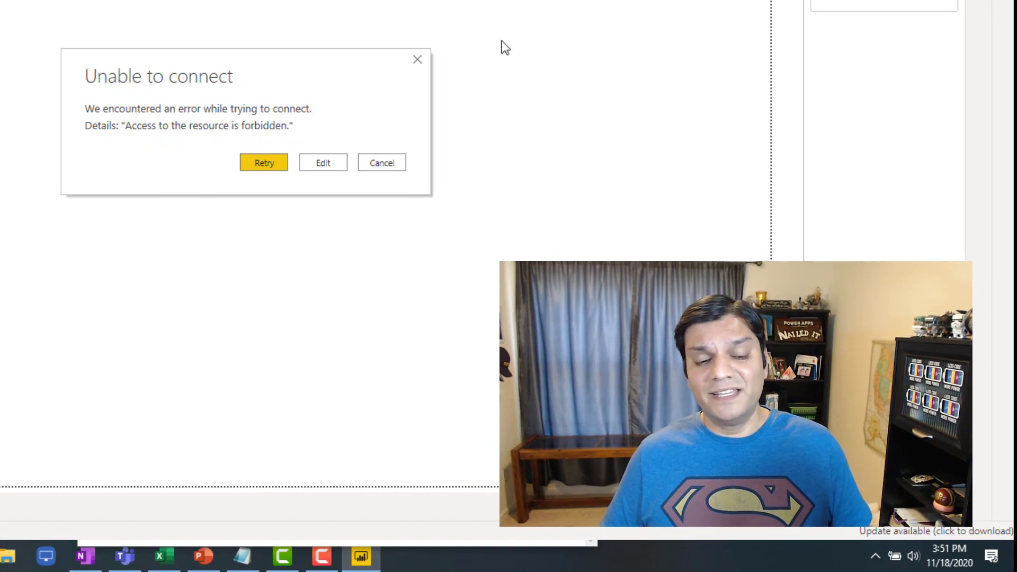
{"action": "mouse_move", "coordinate": [455, 115]}
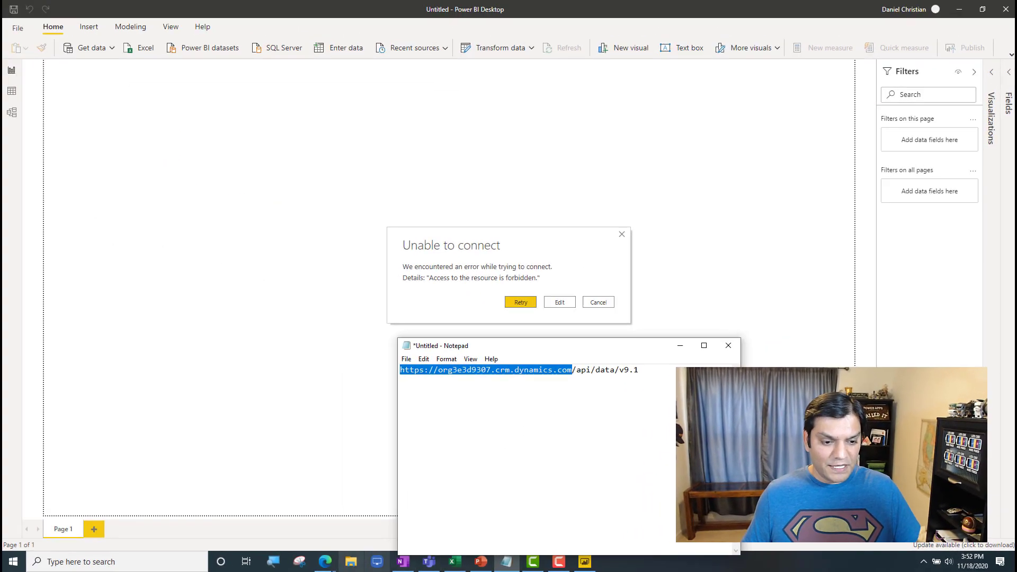
{"action": "left_click", "coordinate": [324, 561]}
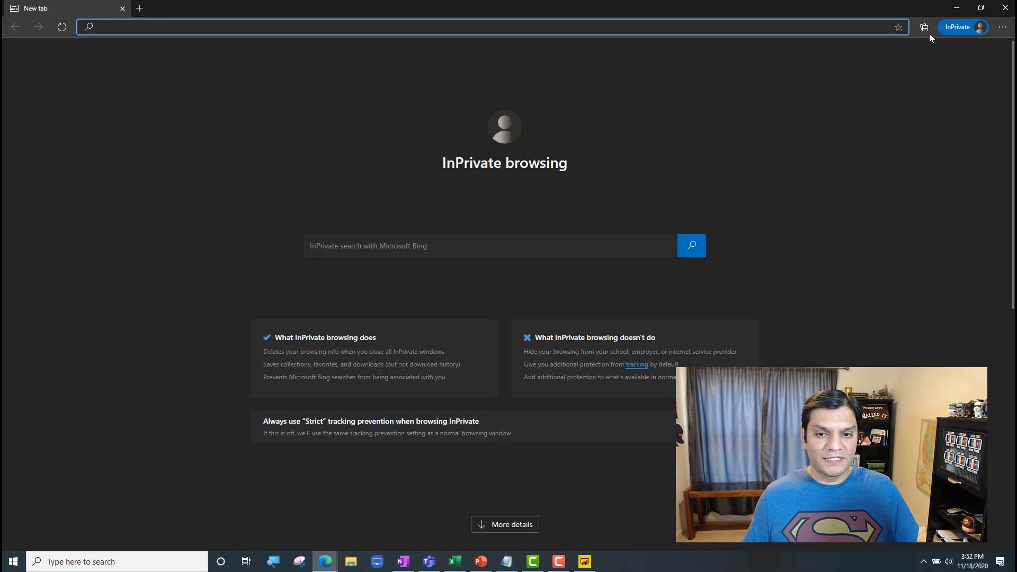
{"action": "type", "text": "https://org3e3d9307.crm.dynamics.com"}
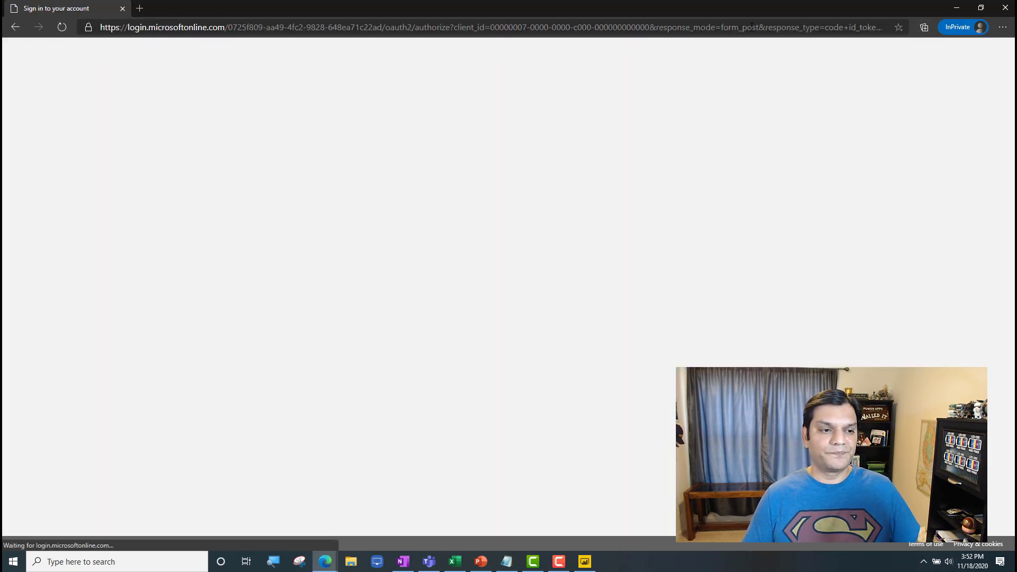
{"action": "type", "text": "d"}
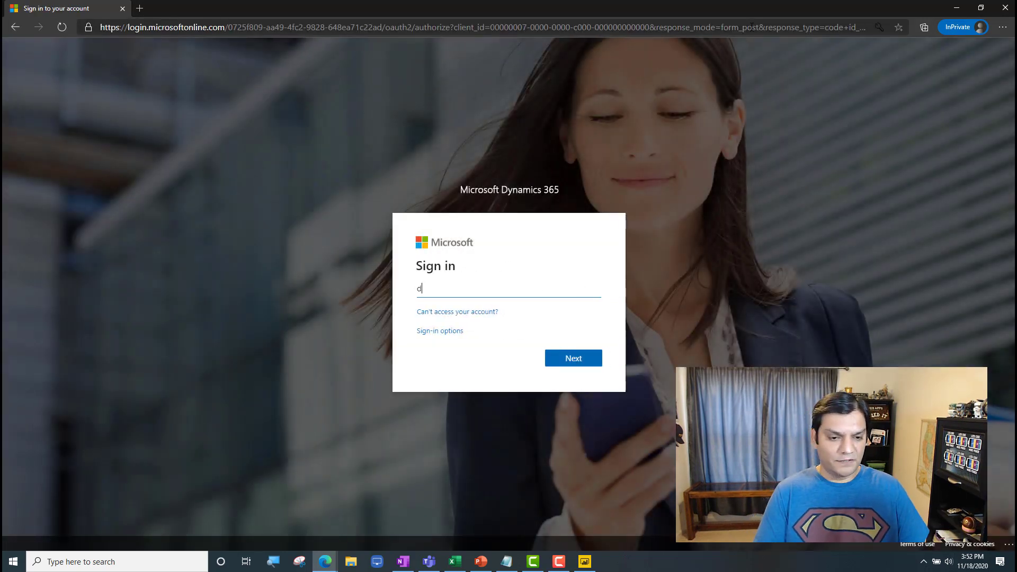
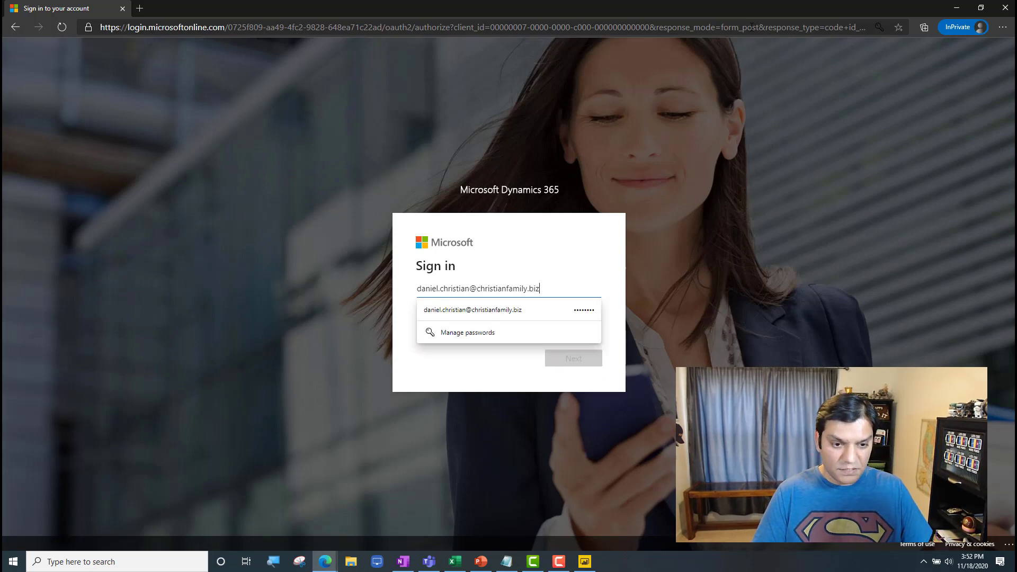
{"action": "left_click", "coordinate": [572, 357]}
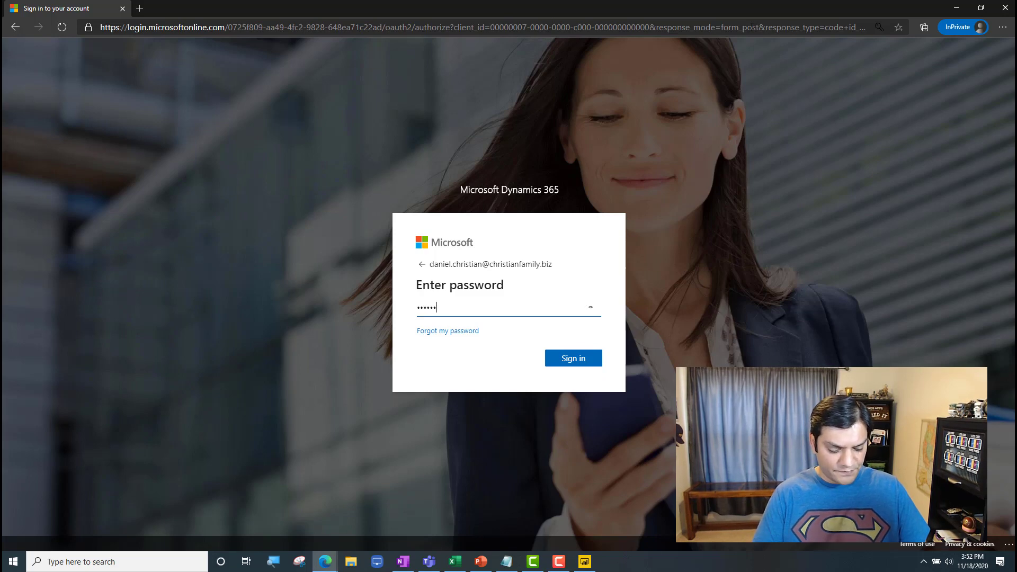
{"action": "left_click", "coordinate": [573, 358]}
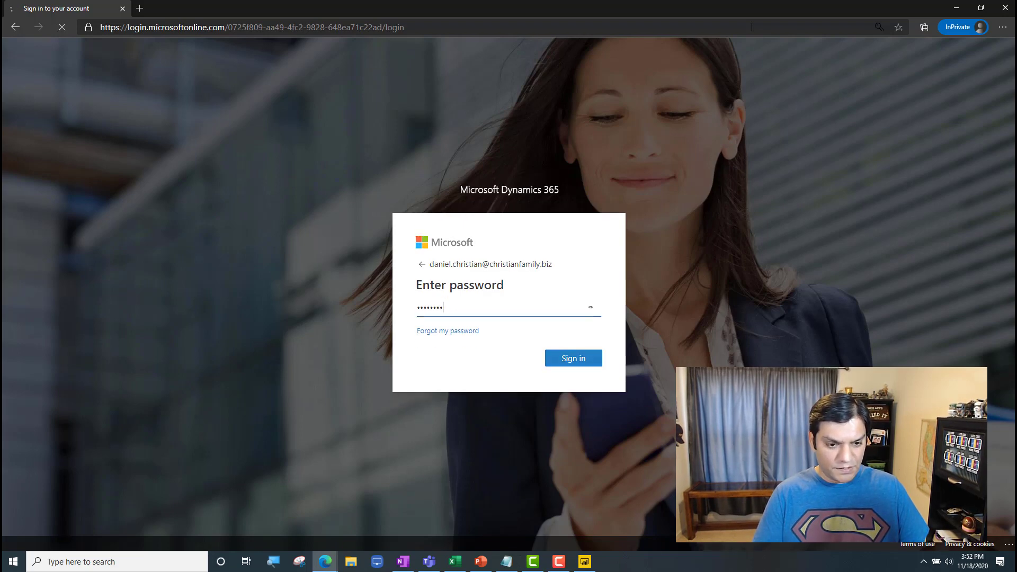
{"action": "left_click", "coordinate": [572, 358]}
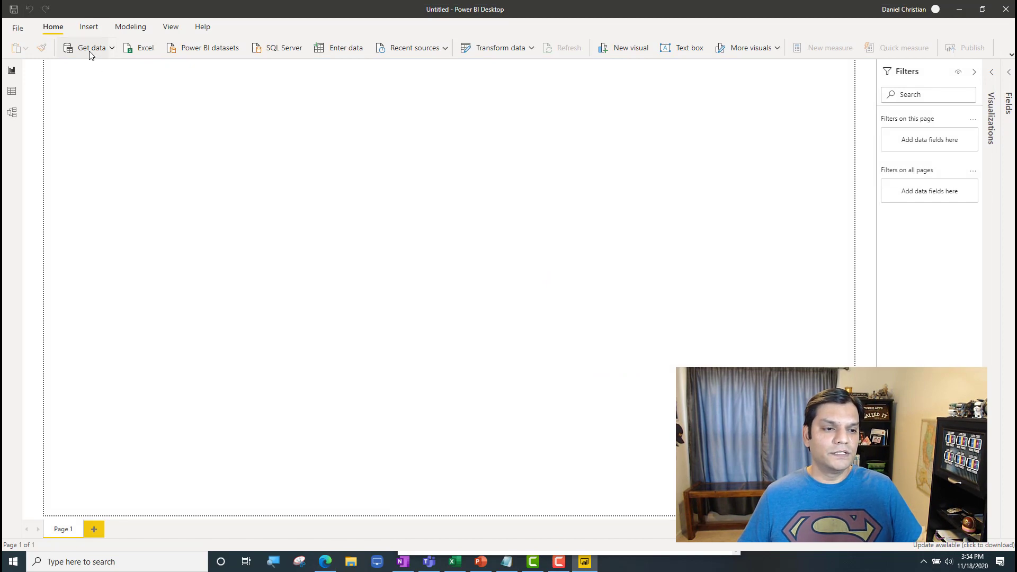
Search 'dyn' in Get data and choose the Dynamics 365 (online) connector
{"action": "left_click", "coordinate": [93, 48]}
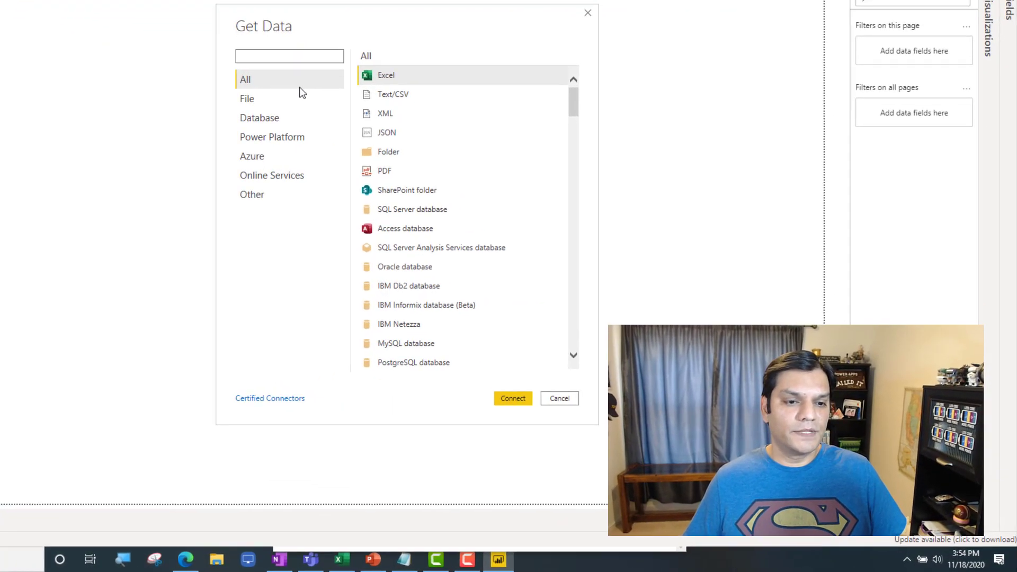
{"action": "type", "text": "d"}
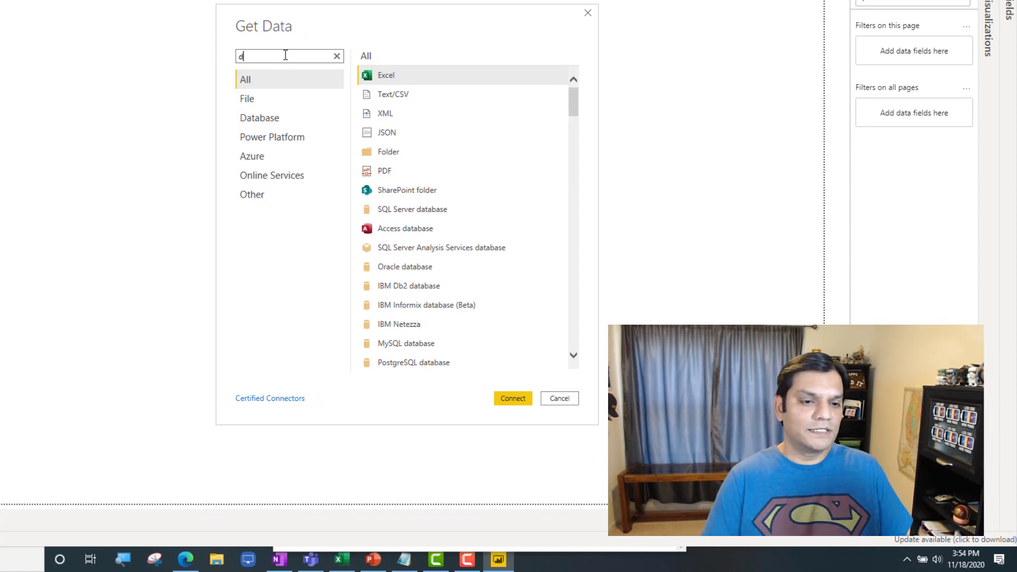
{"action": "type", "text": "yn"}
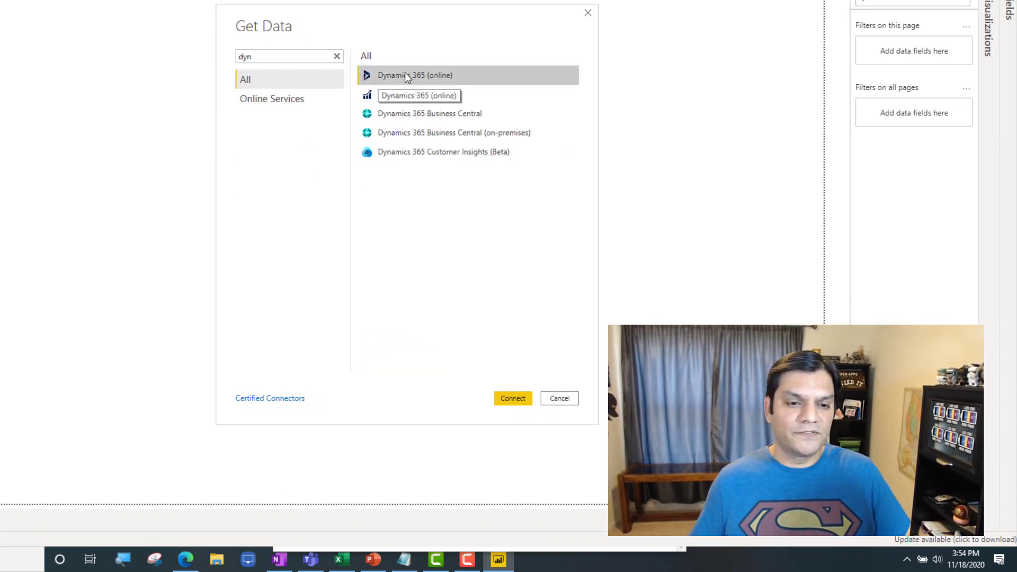
{"action": "left_click", "coordinate": [513, 398]}
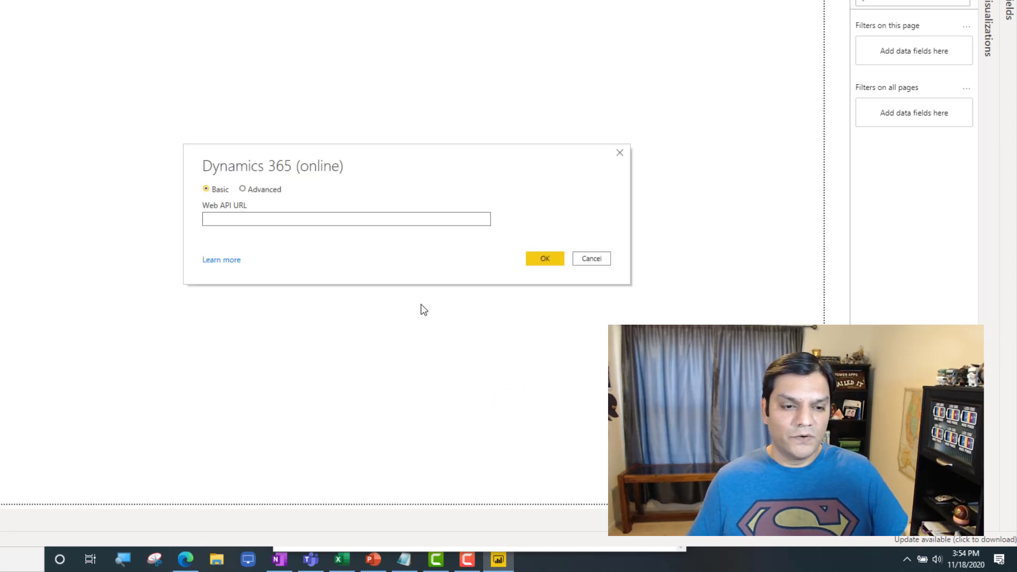
Submit the full /api/data/v9.1 Web API URL to list the environment's 221 tables
{"action": "type", "text": "https://org3e3d9307.crm.dynamics.com"}
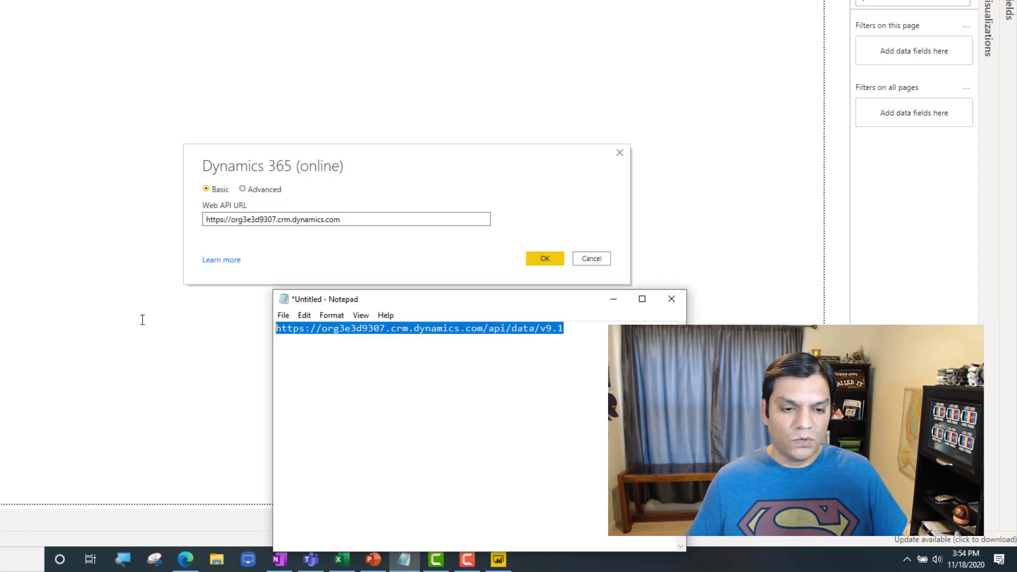
{"action": "triple_click", "coordinate": [345, 219]}
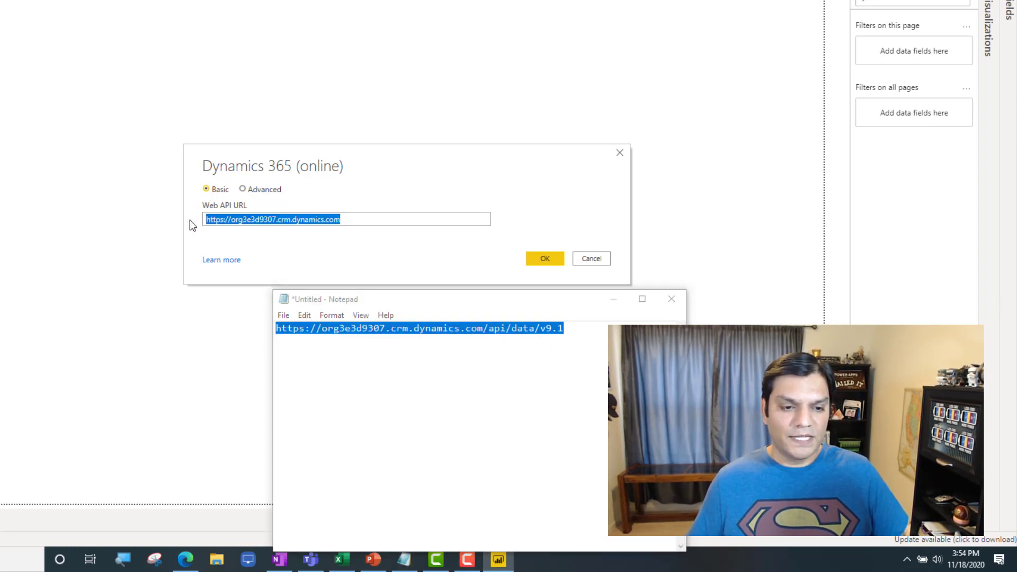
{"action": "left_click", "coordinate": [544, 258]}
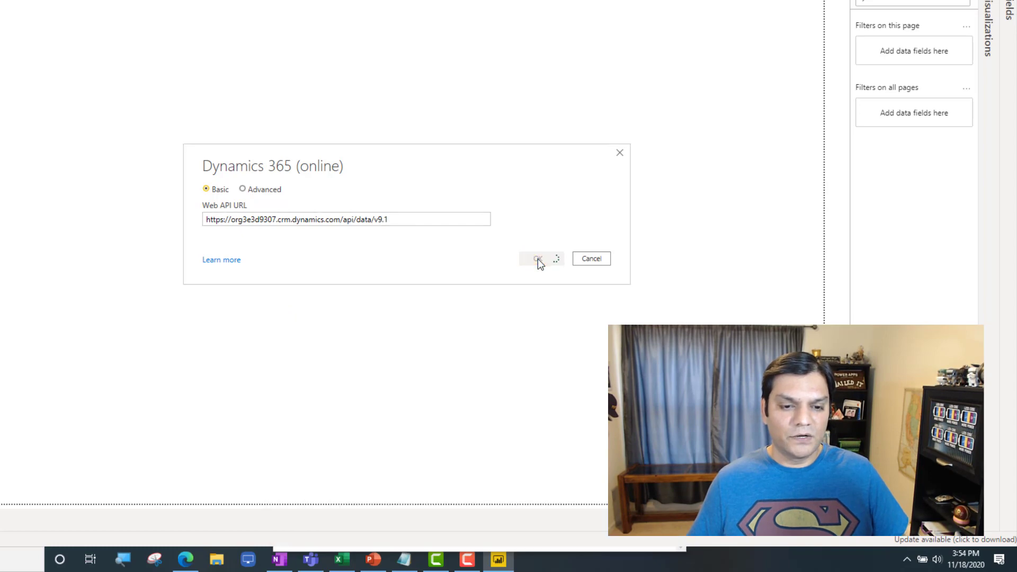
{"action": "left_click", "coordinate": [537, 258]}
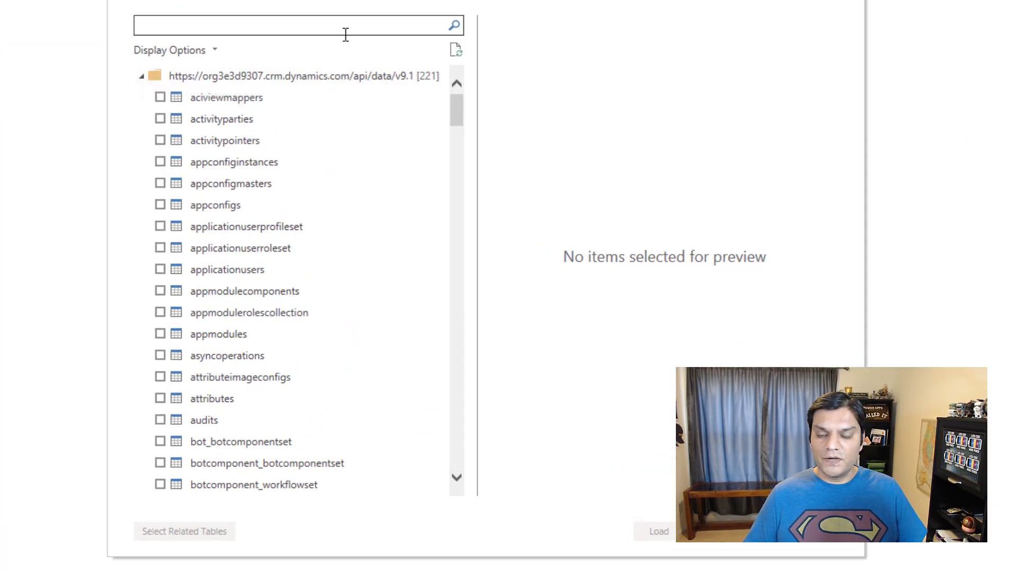
Search 'live', tick cr4dd_livedemos, check its preview and load it into the report
{"action": "type", "text": "live"}
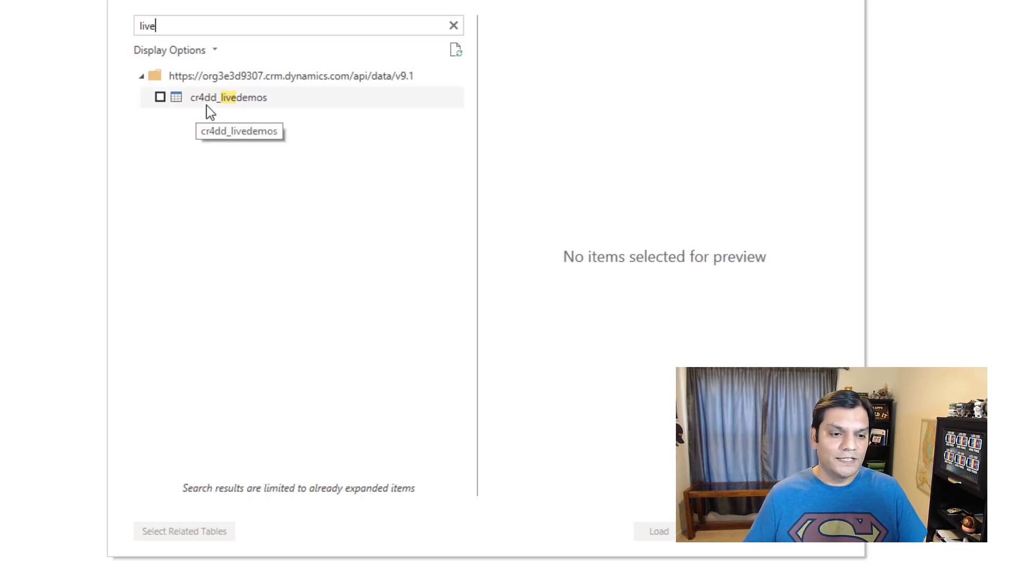
{"action": "left_click", "coordinate": [160, 97]}
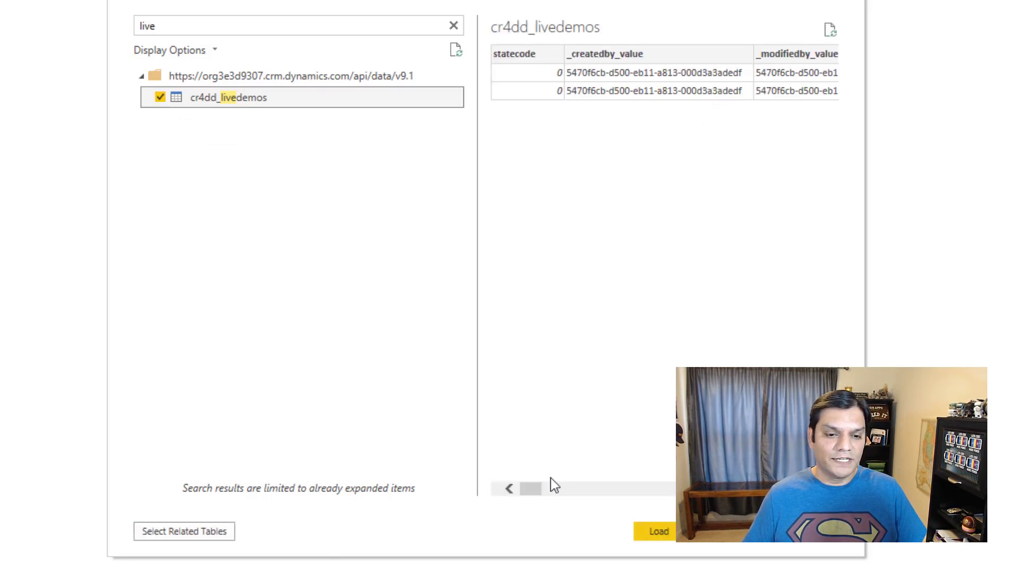
{"action": "left_click_drag", "start_coordinate": [532, 487], "coordinate": [574, 487]}
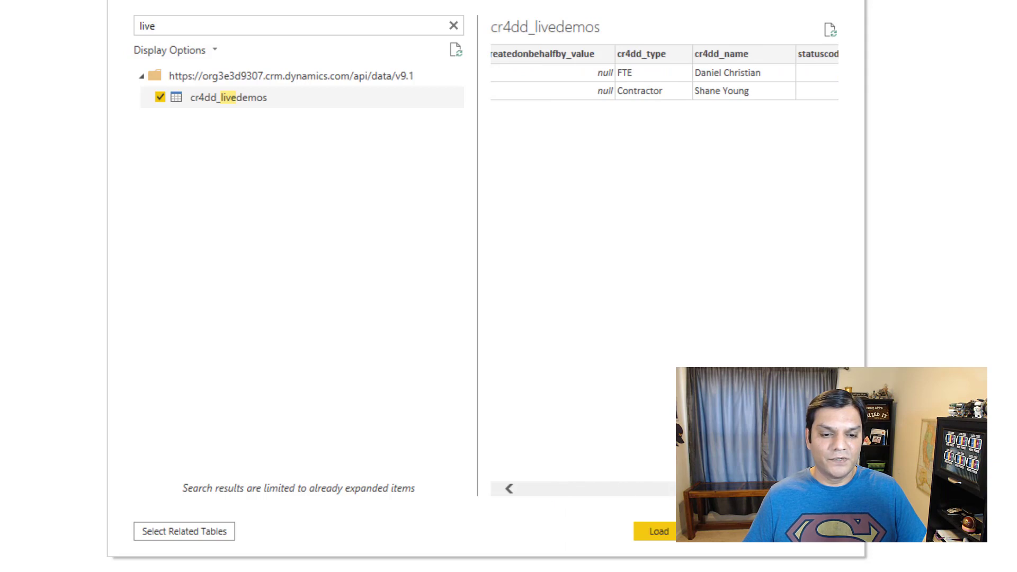
{"action": "left_click", "coordinate": [657, 530]}
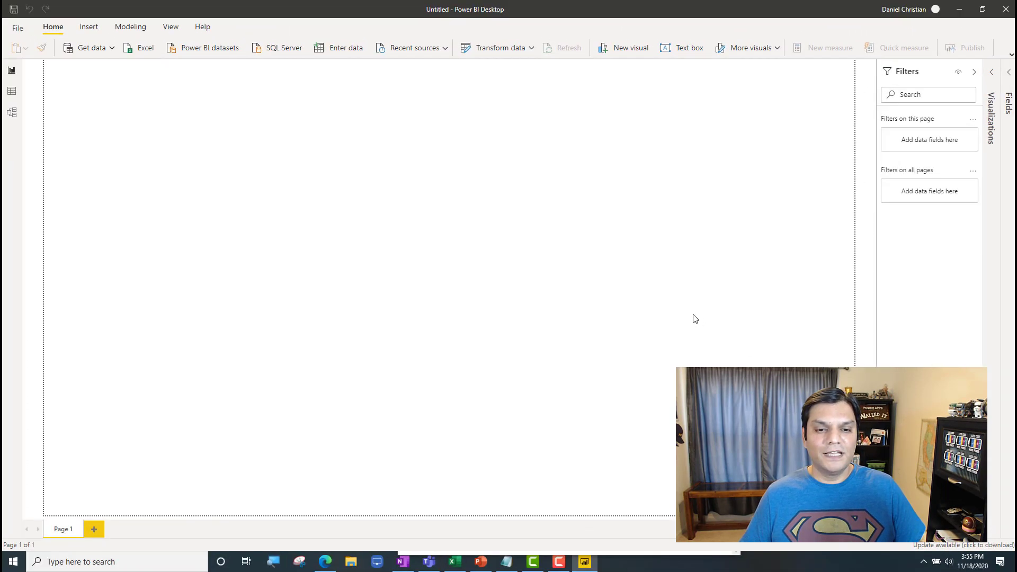
{"action": "left_click", "coordinate": [864, 68]}
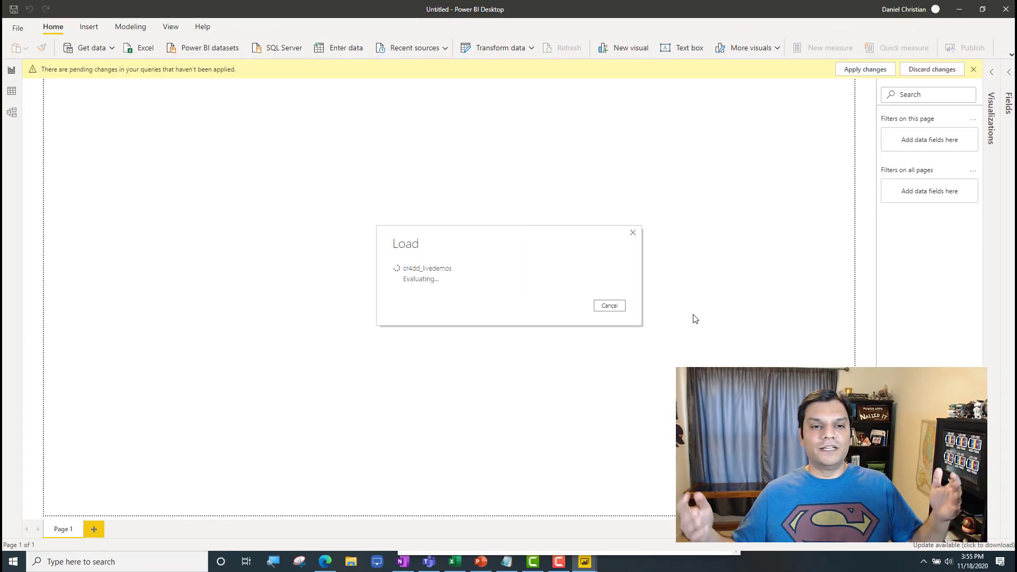